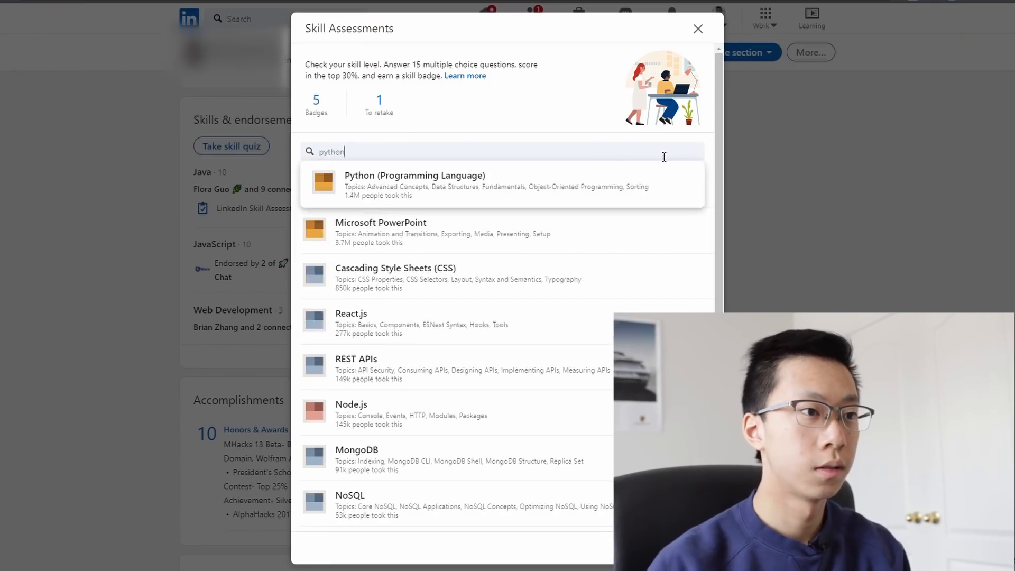
Open the Python (Programming Language) assessment overview and highlight the top 30% badge requirement
left_click(414, 182)
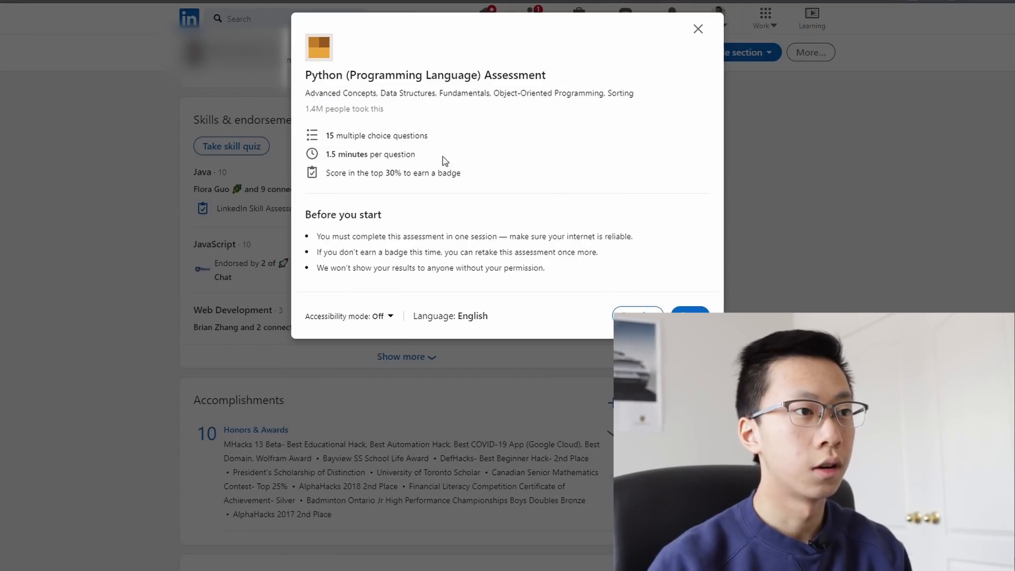
left_click_drag(324, 135, 408, 136)
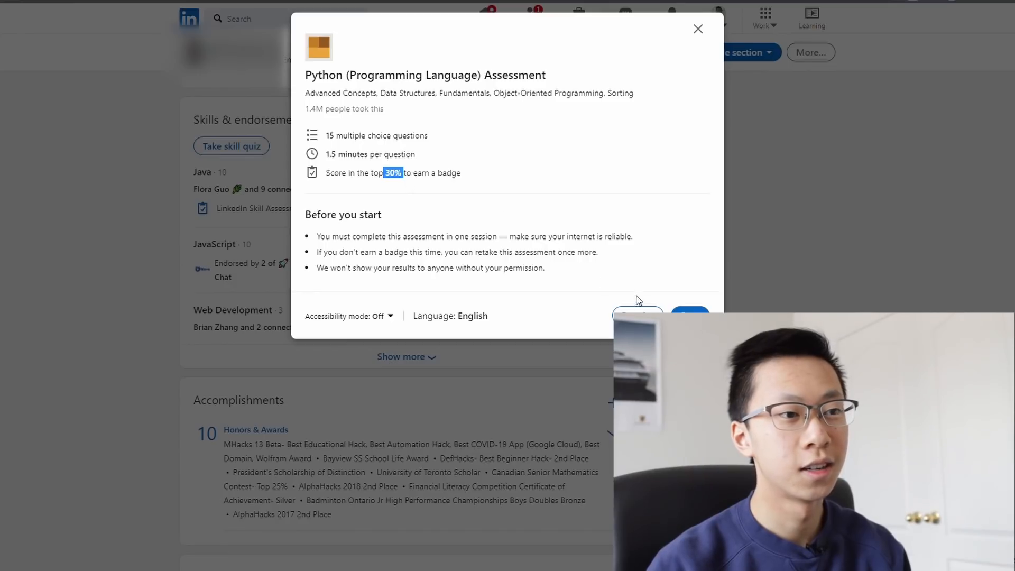
Start the assessment and answer Q1 (PEP 8 constants) with lowercase words separated by underscores
left_click(697, 28)
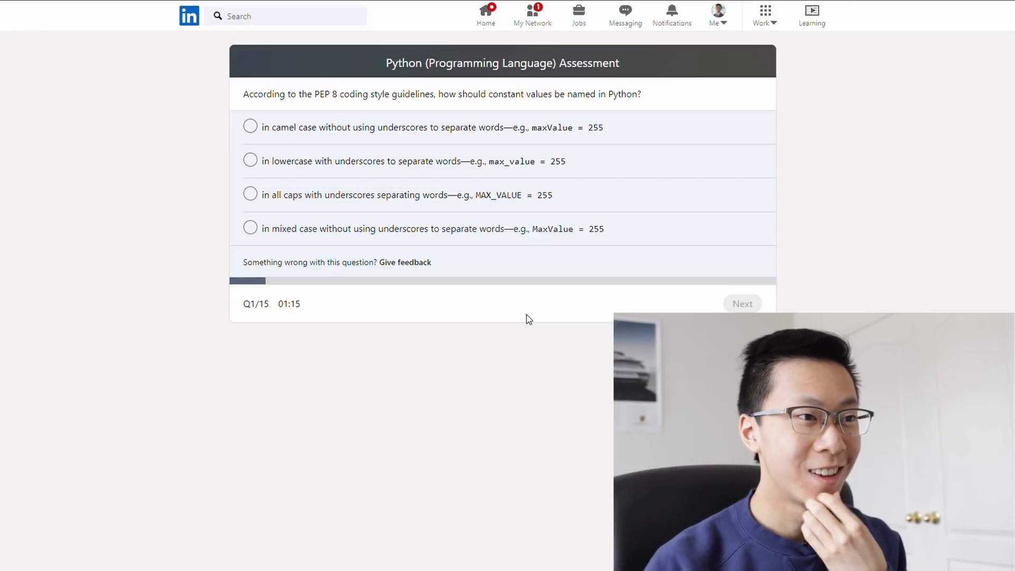
mouse_move(562, 150)
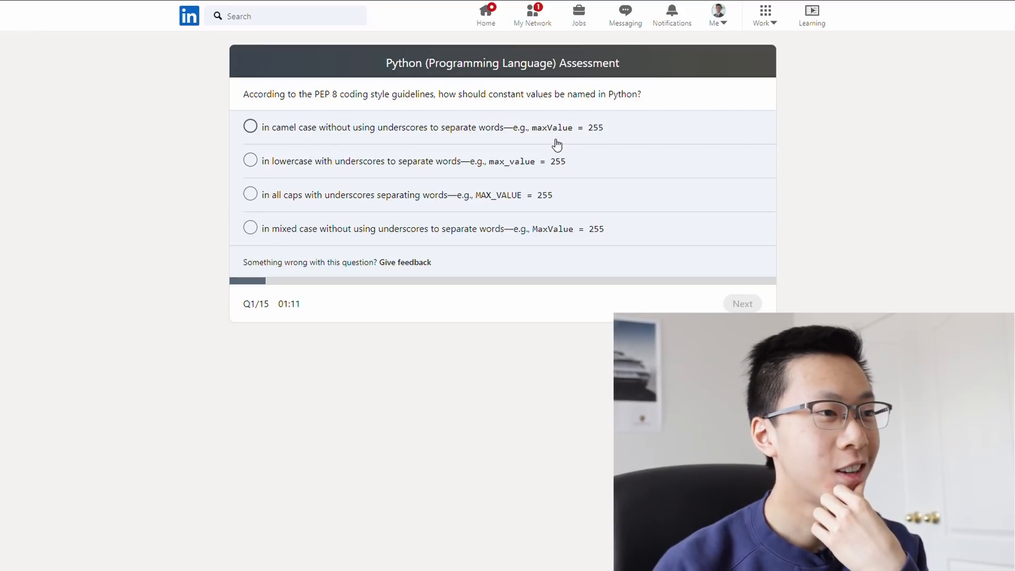
mouse_move(533, 170)
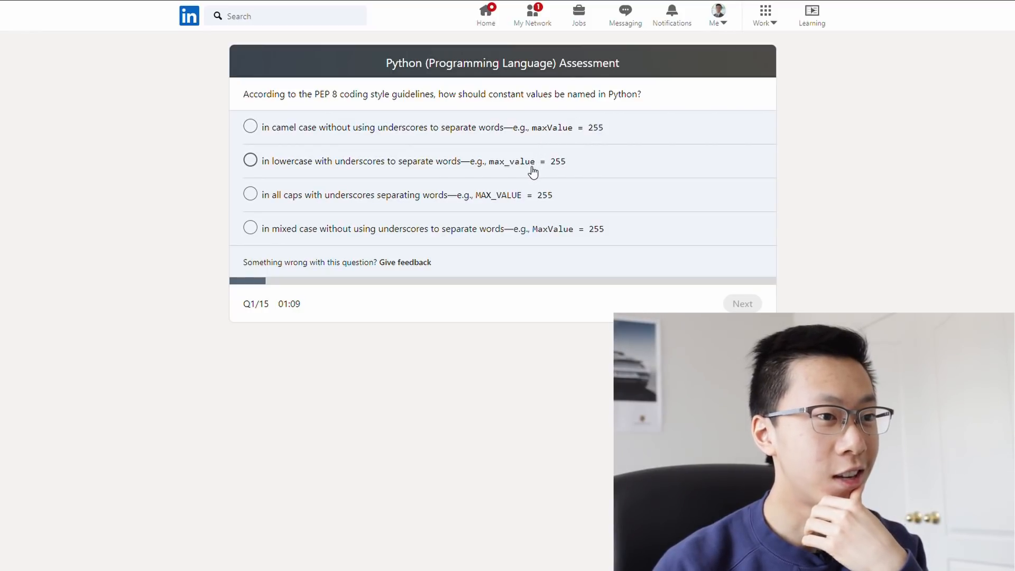
mouse_move(502, 194)
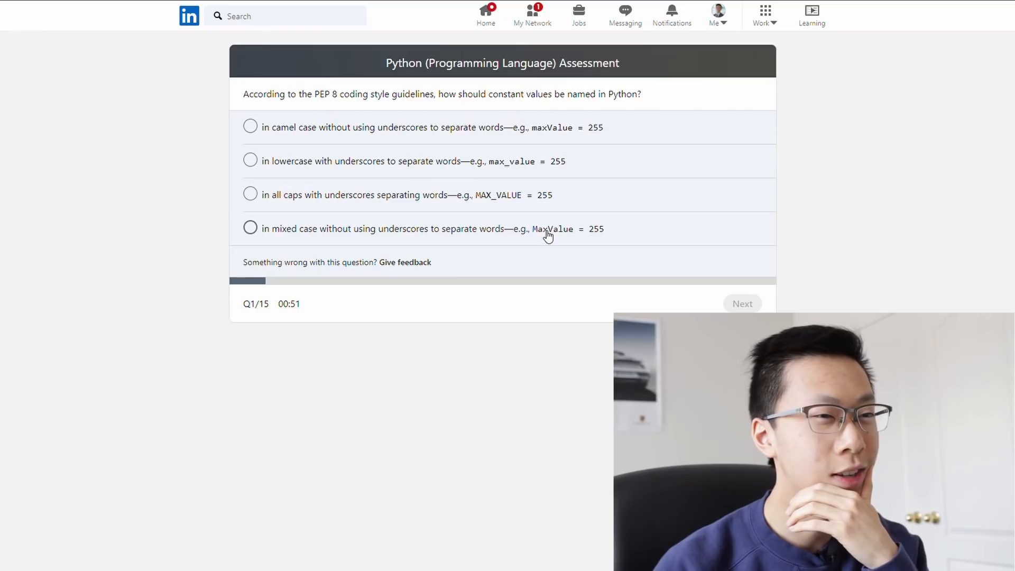
mouse_move(546, 223)
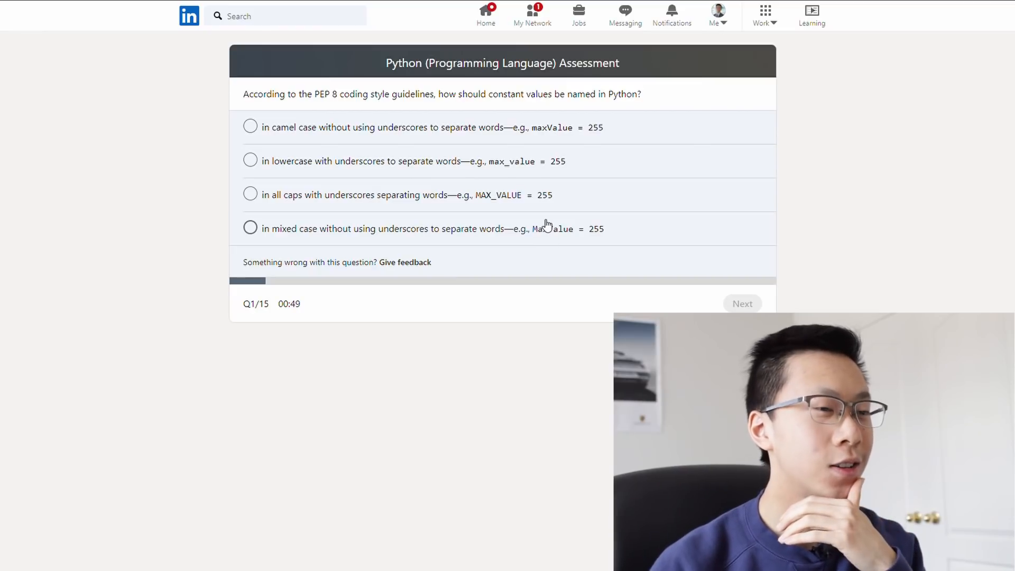
mouse_move(540, 232)
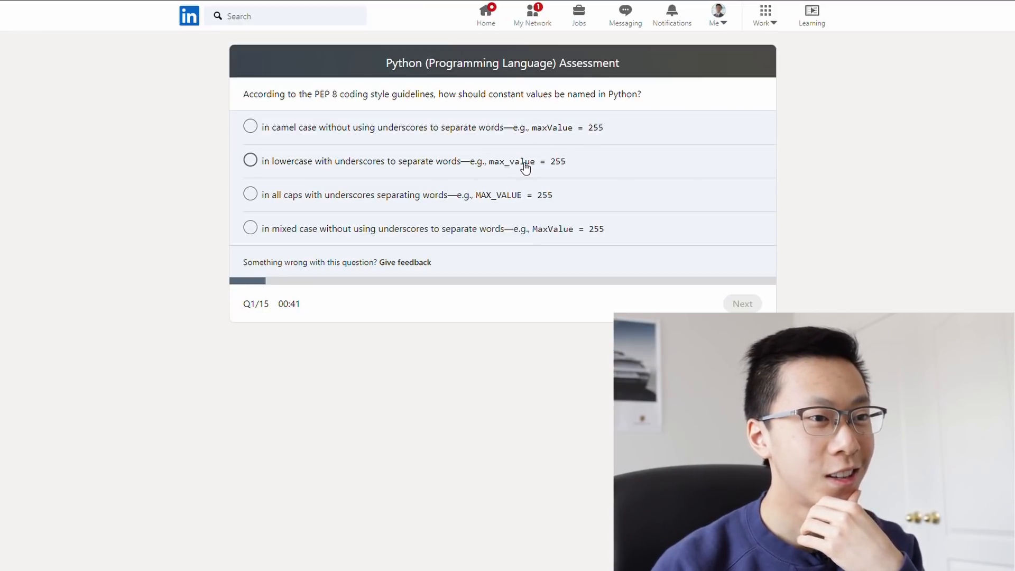
left_click(249, 161)
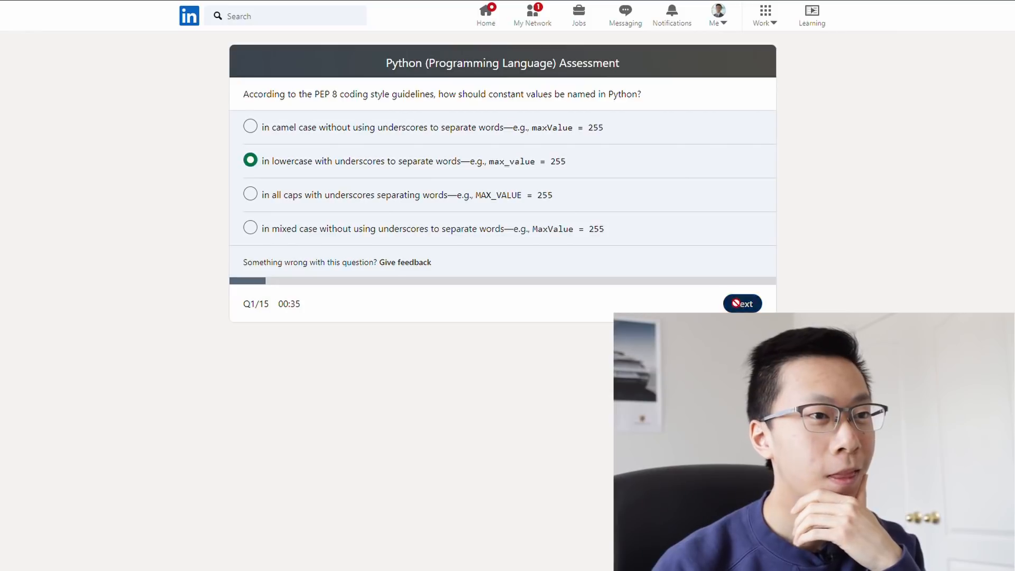
Submit question 1 and load question 2 about how defaultdict works
left_click(742, 302)
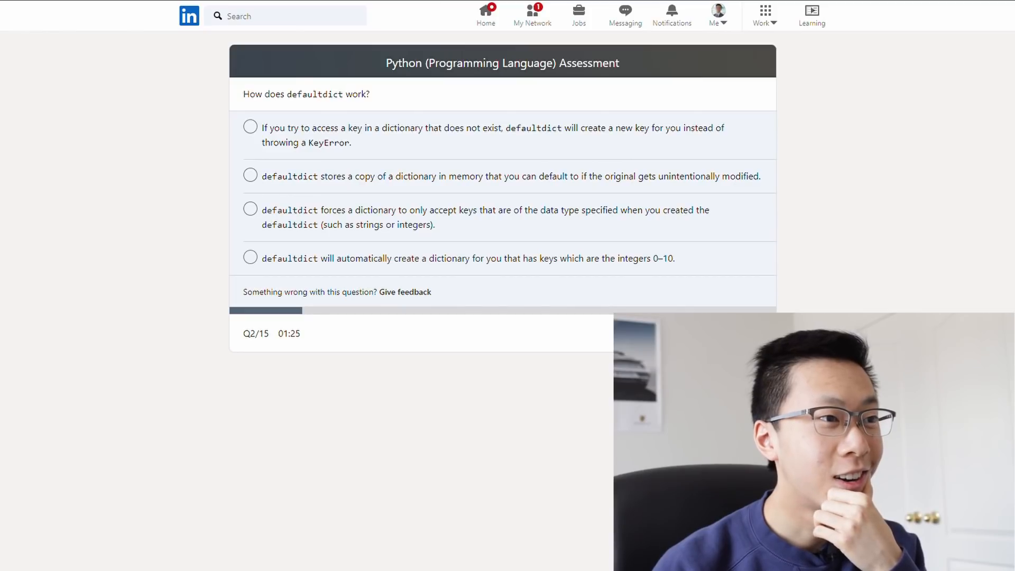
mouse_move(575, 291)
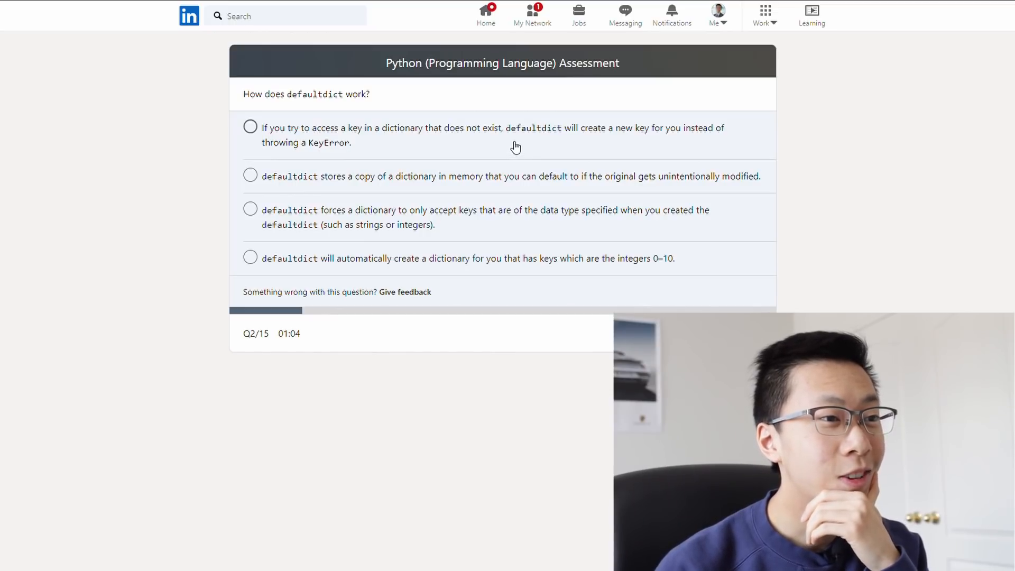
mouse_move(493, 224)
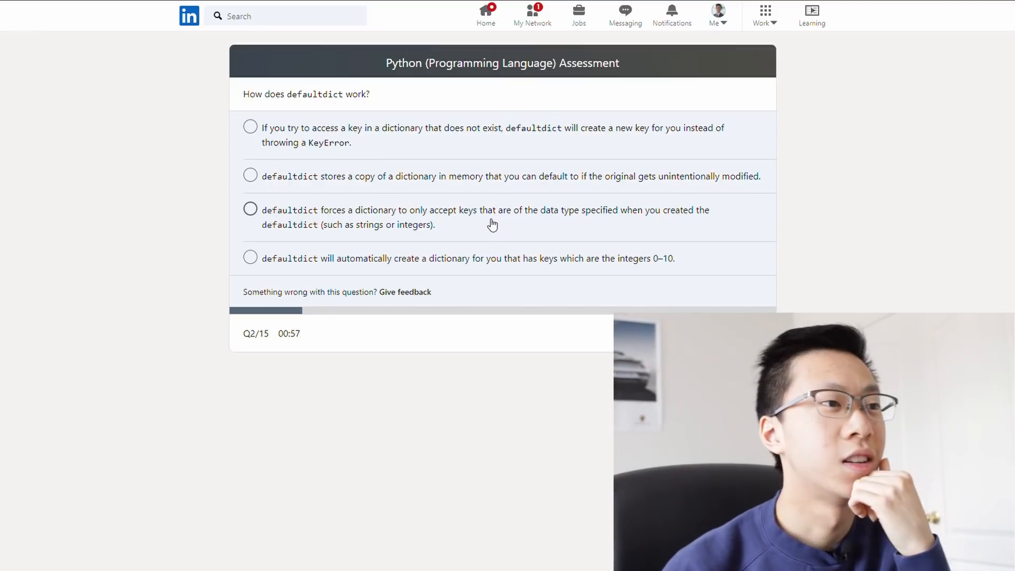
mouse_move(587, 275)
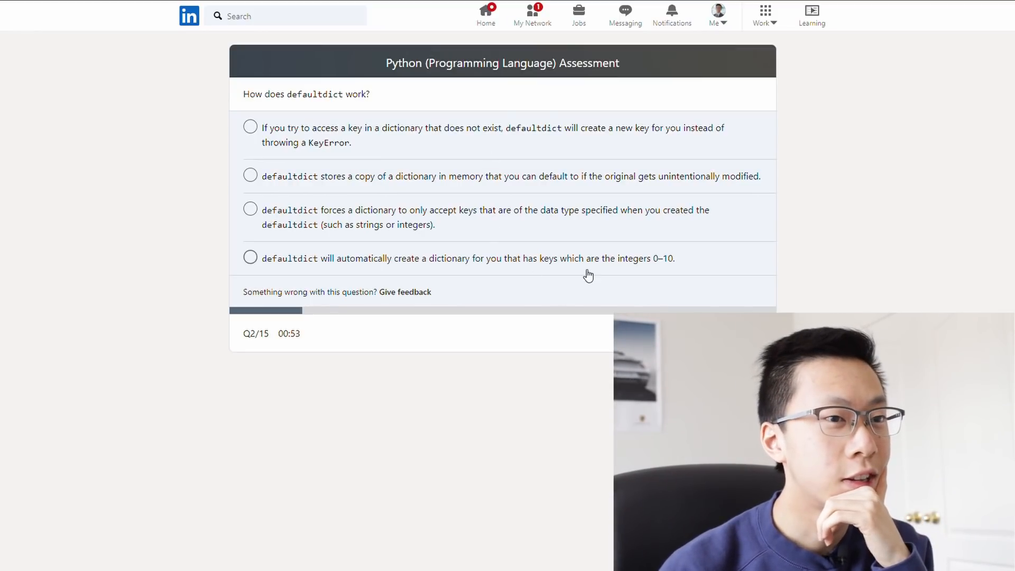
mouse_move(649, 272)
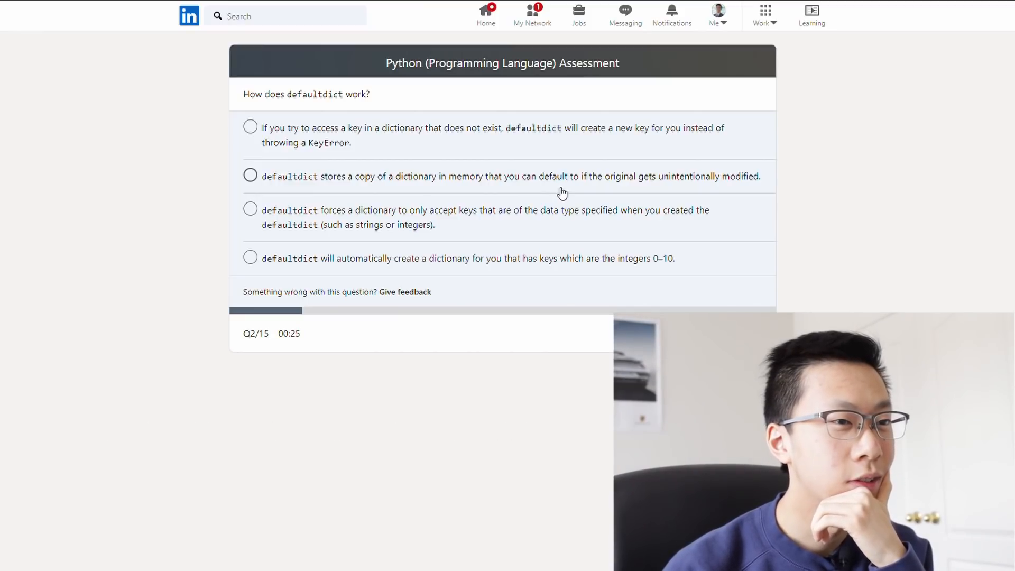
mouse_move(549, 223)
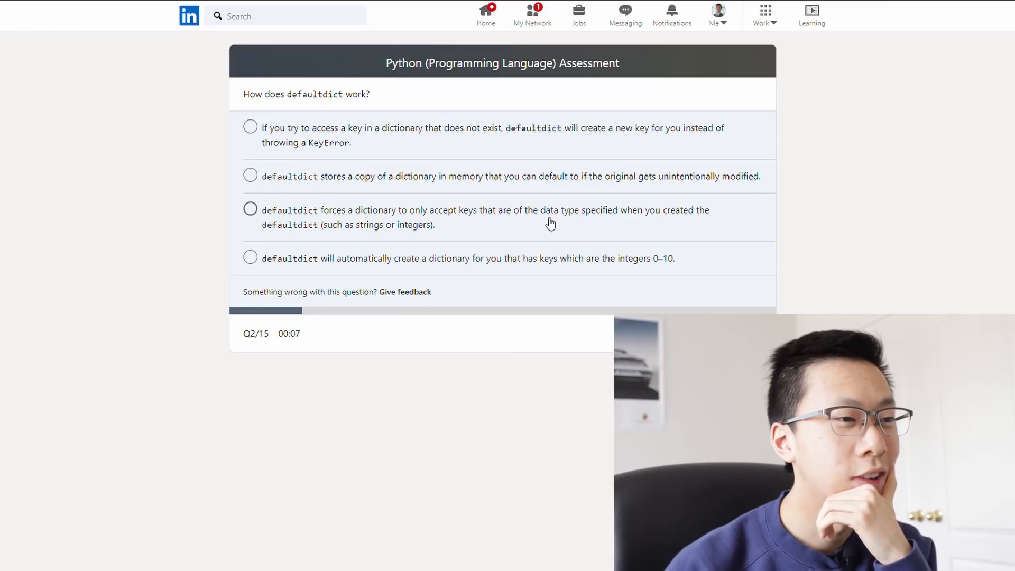
mouse_move(546, 255)
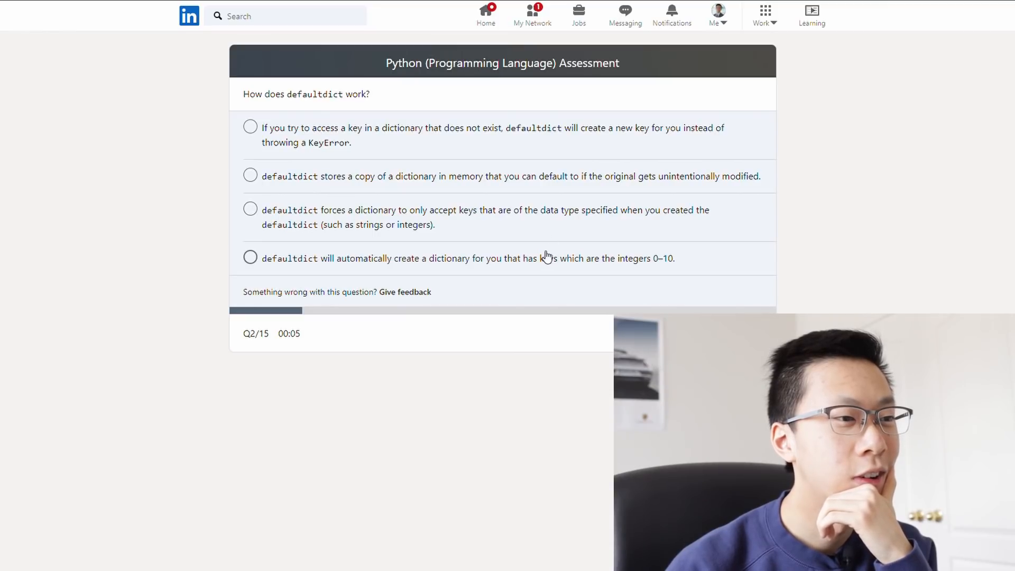
Answer Q2 on defaultdict, then choose 'a tuple subclass with non-iterable parameter fields' on Q3
left_click(249, 208)
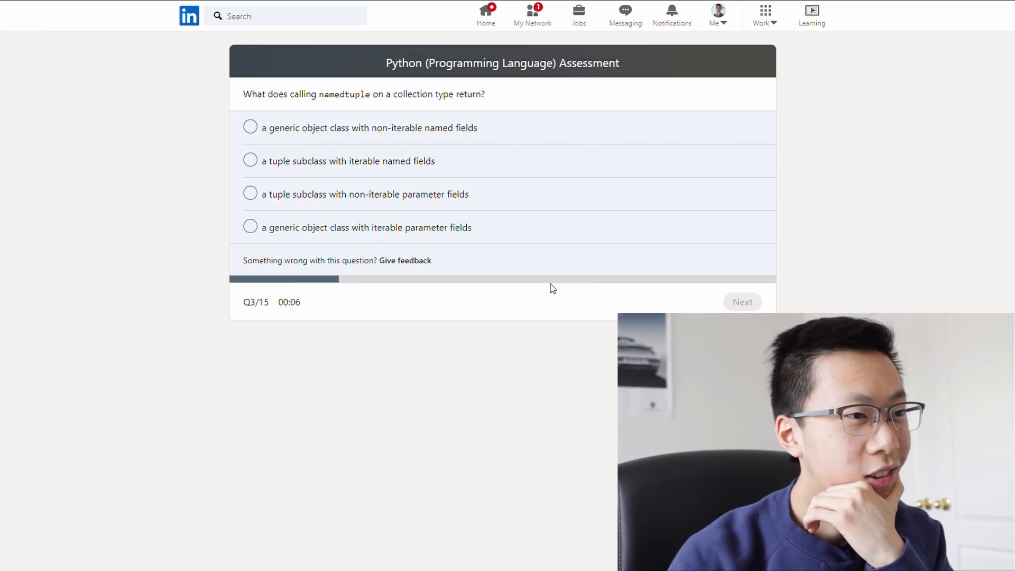
mouse_move(521, 196)
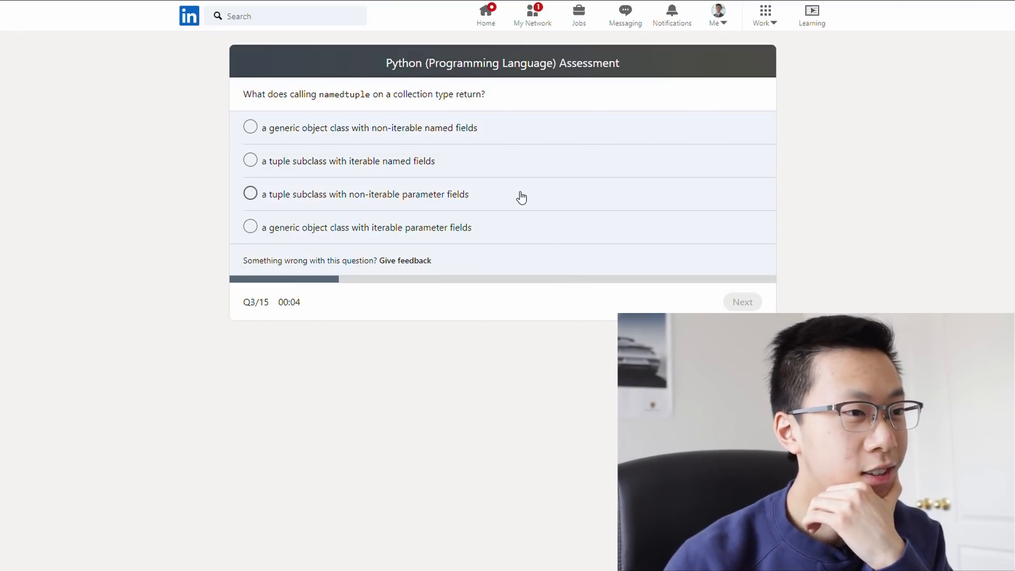
left_click(249, 193)
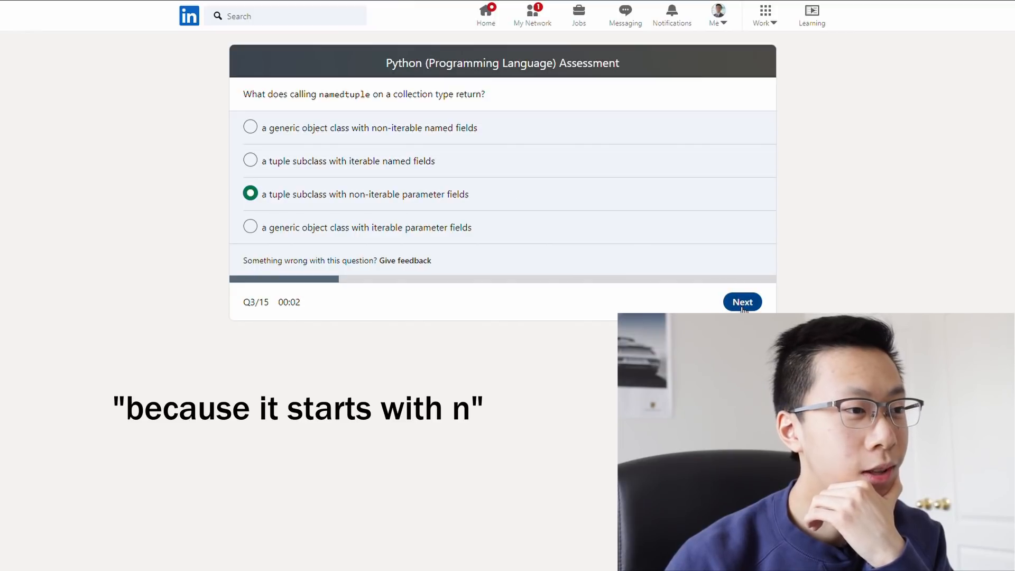
Submit the namedtuple answer and choose 'arguments' for items passed into a function on Q4
left_click(742, 302)
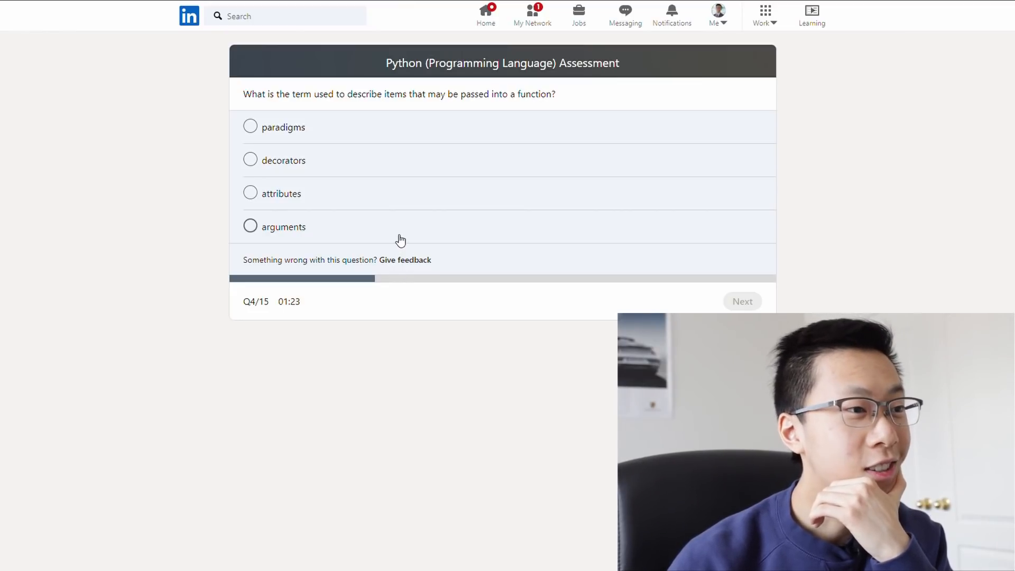
left_click(250, 226)
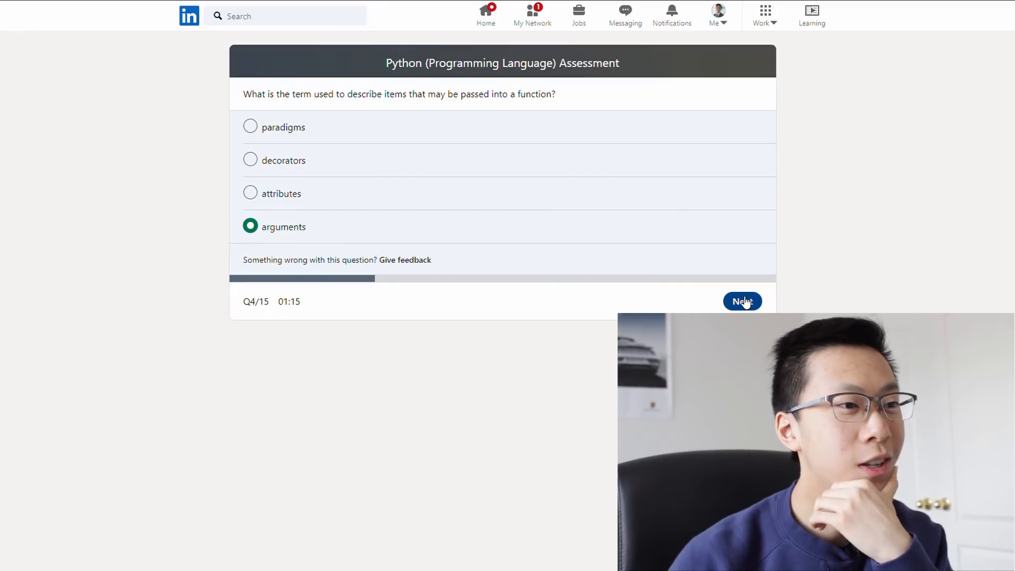
Submit Q4 and choose fruit_info['price'] = 1.5 as the answer to Q5
left_click(742, 300)
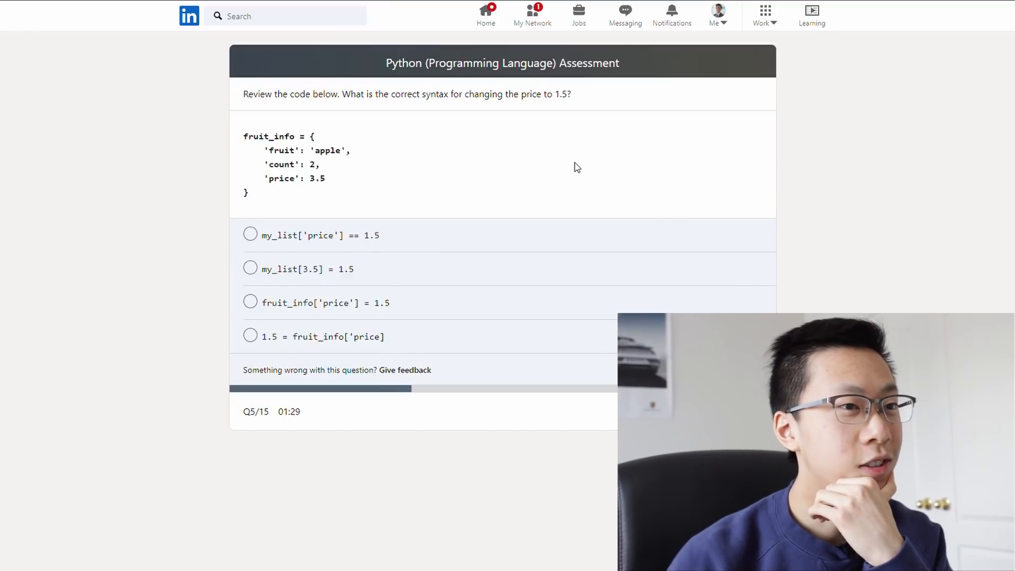
mouse_move(570, 199)
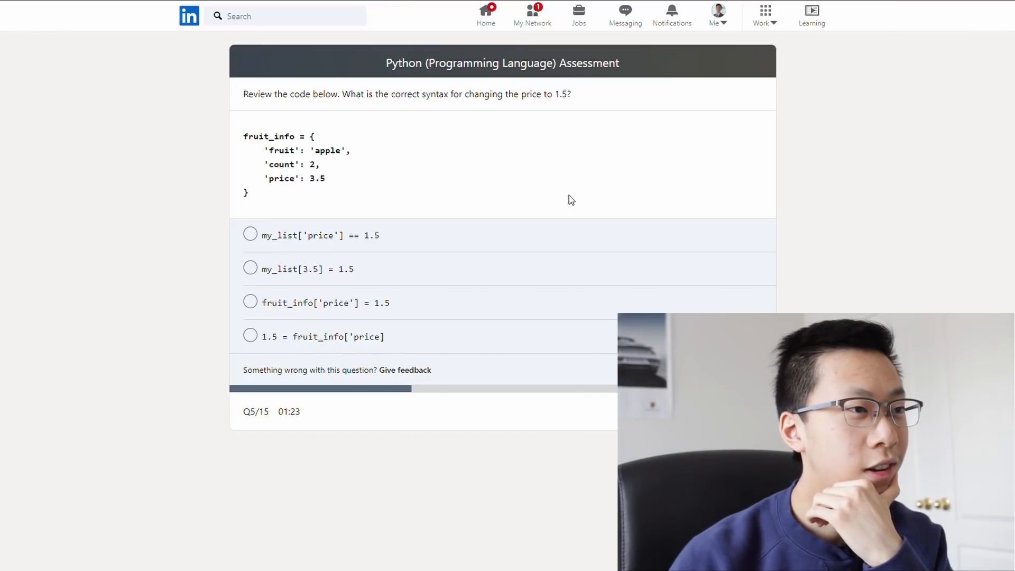
mouse_move(360, 188)
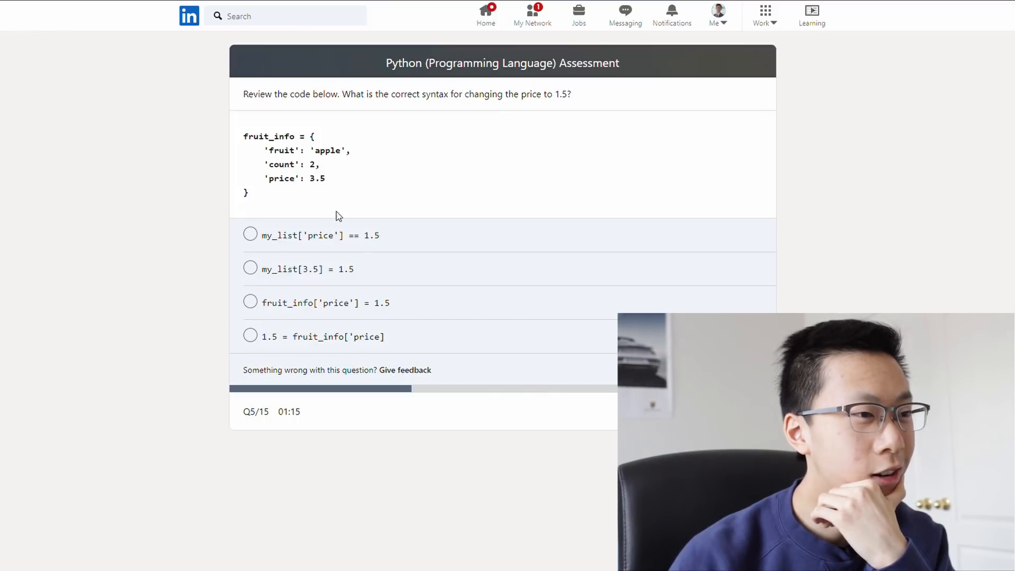
mouse_move(322, 271)
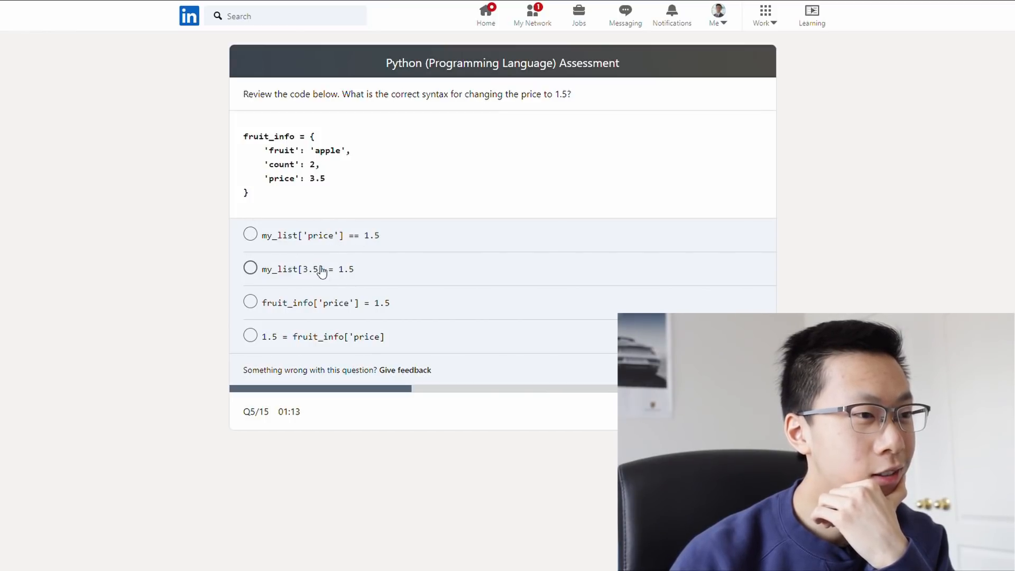
mouse_move(303, 325)
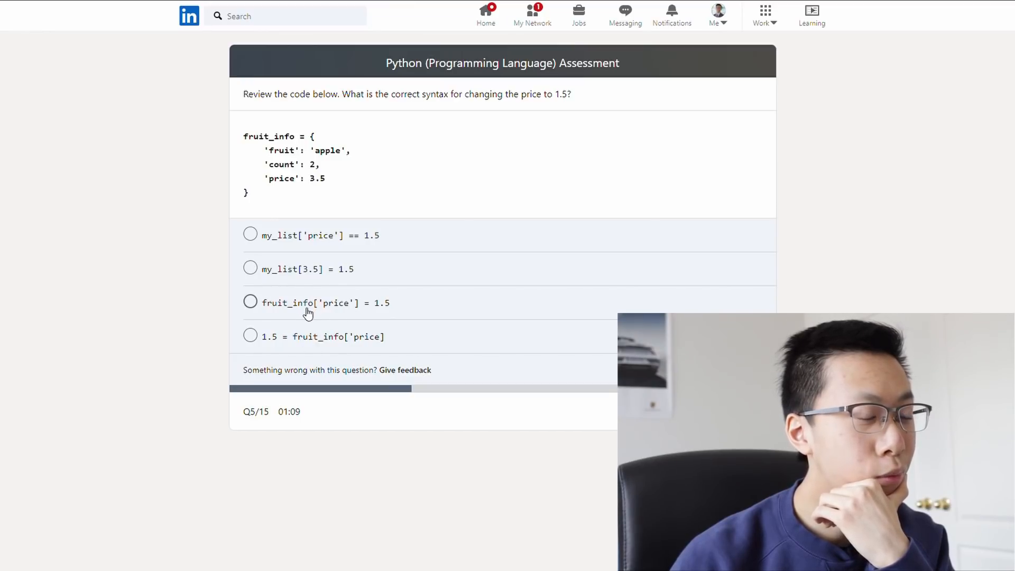
mouse_move(321, 310)
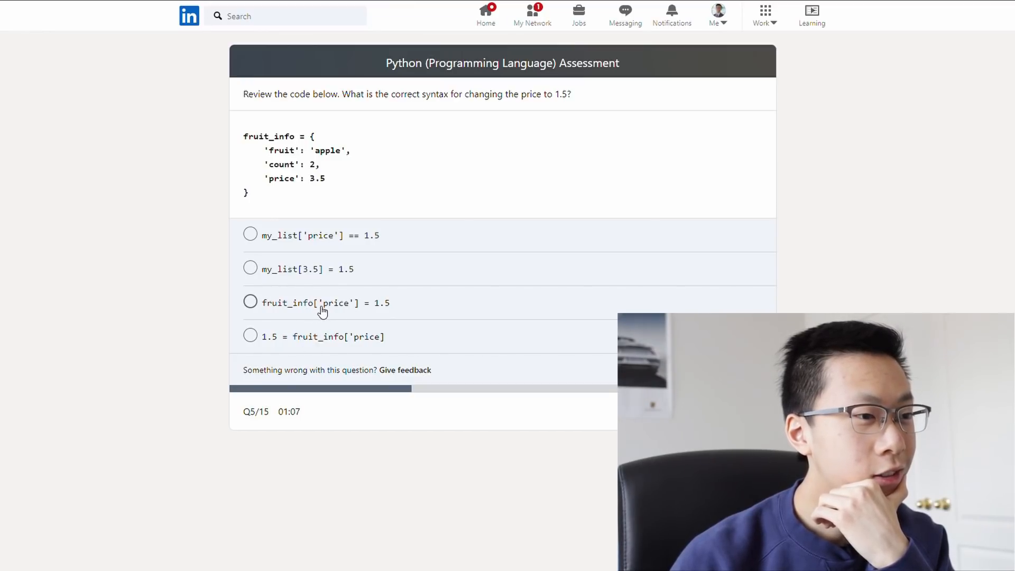
left_click(249, 302)
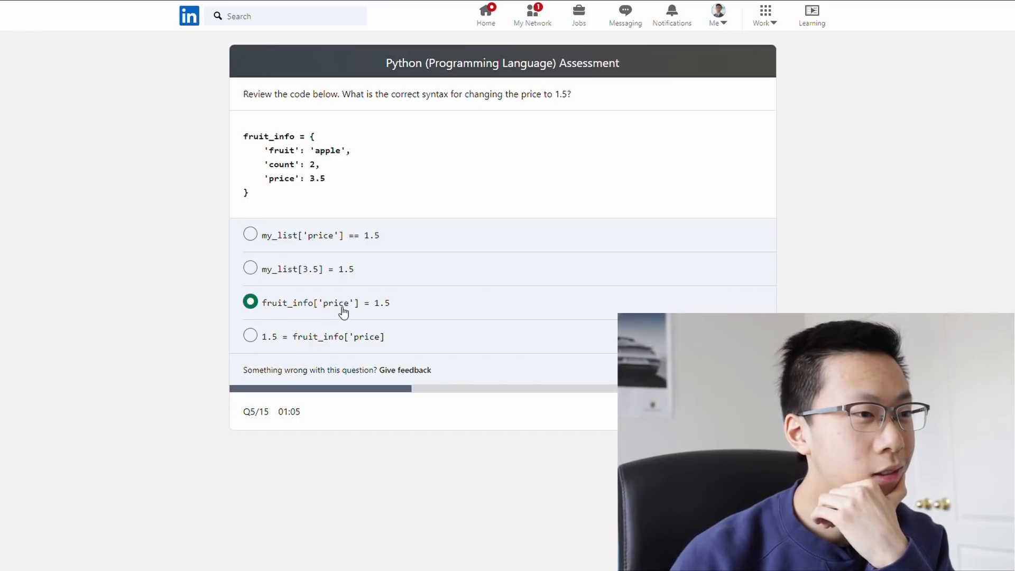
mouse_move(359, 309)
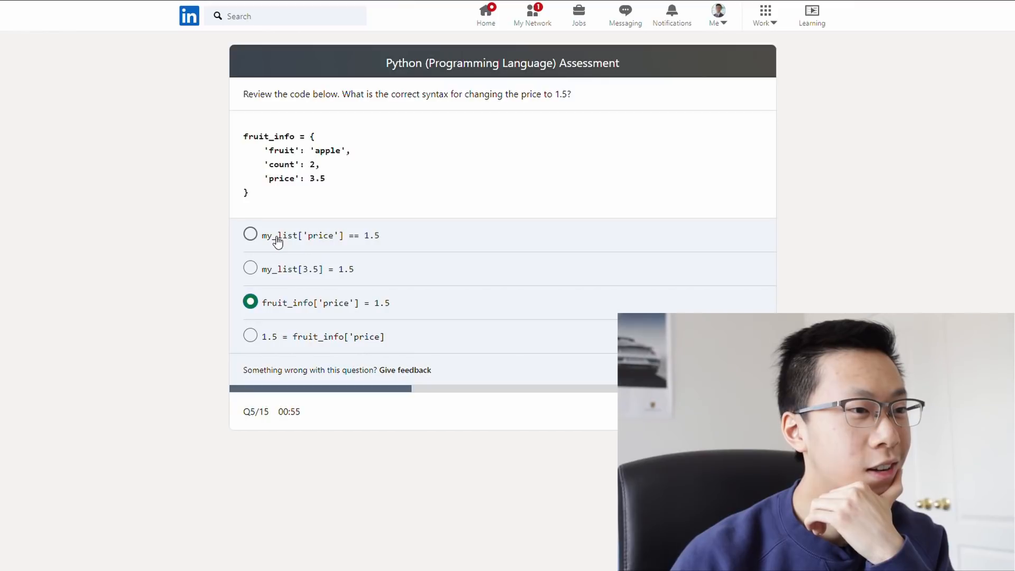
mouse_move(363, 249)
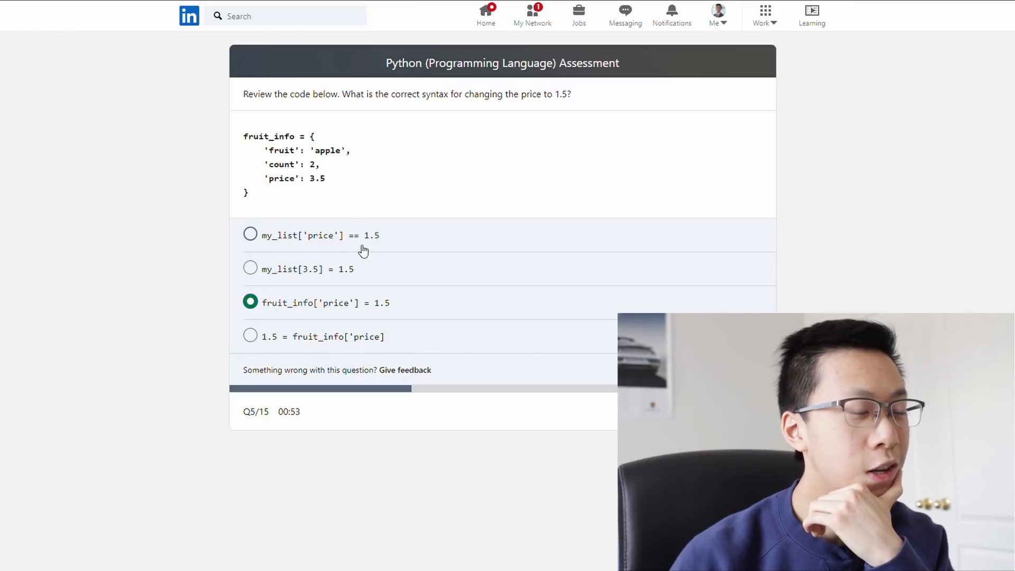
mouse_move(357, 256)
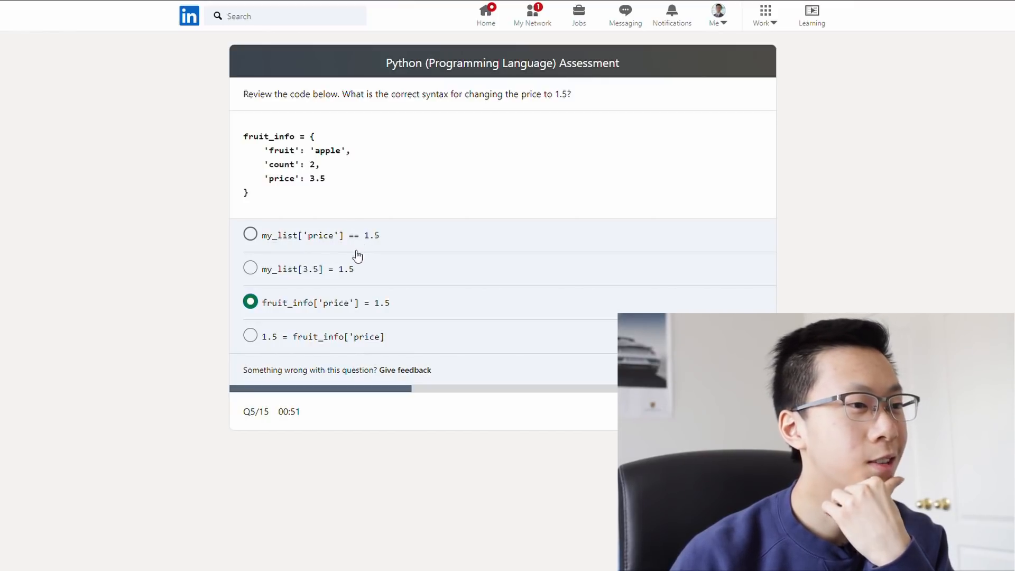
mouse_move(322, 321)
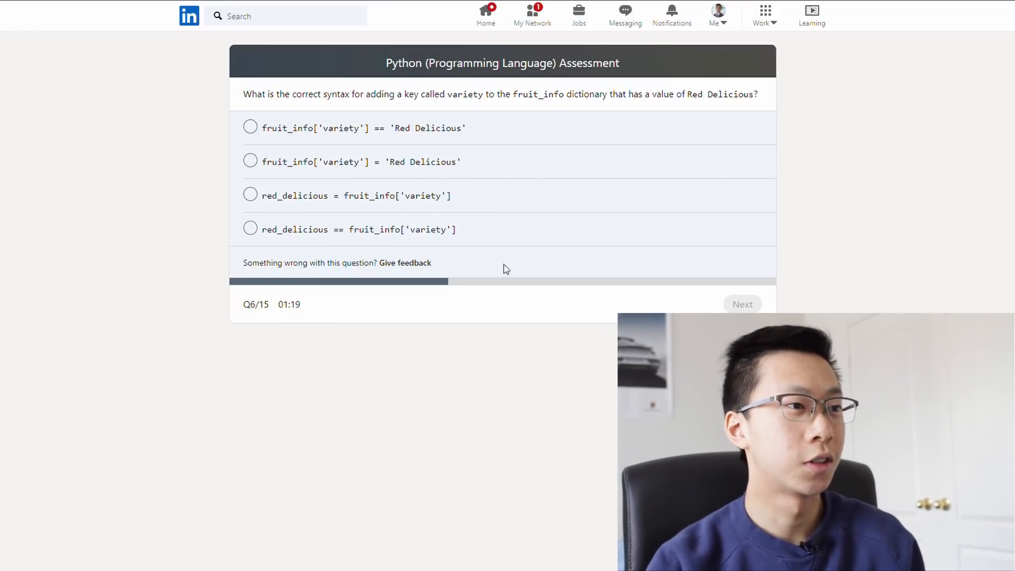
mouse_move(355, 160)
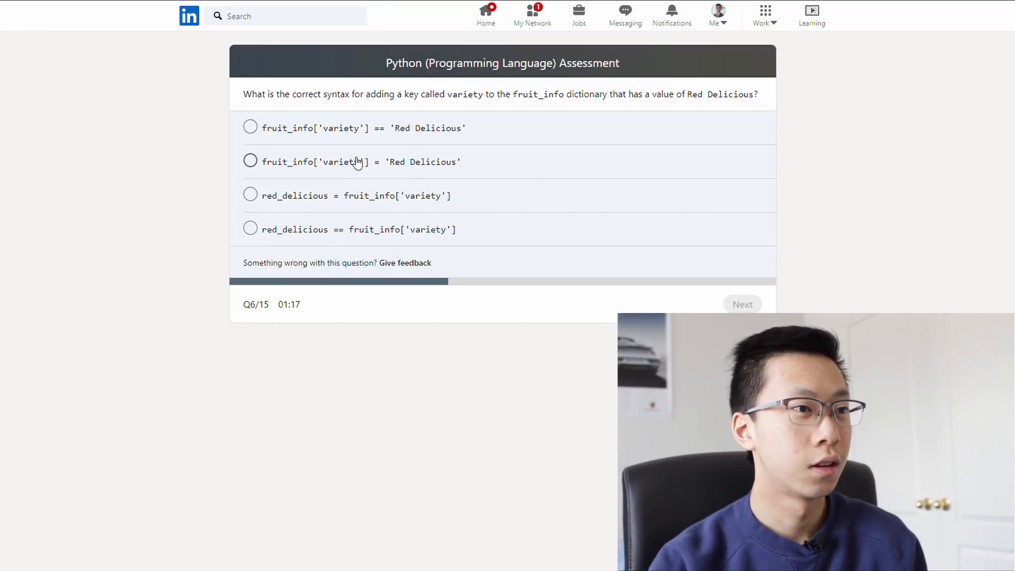
mouse_move(338, 146)
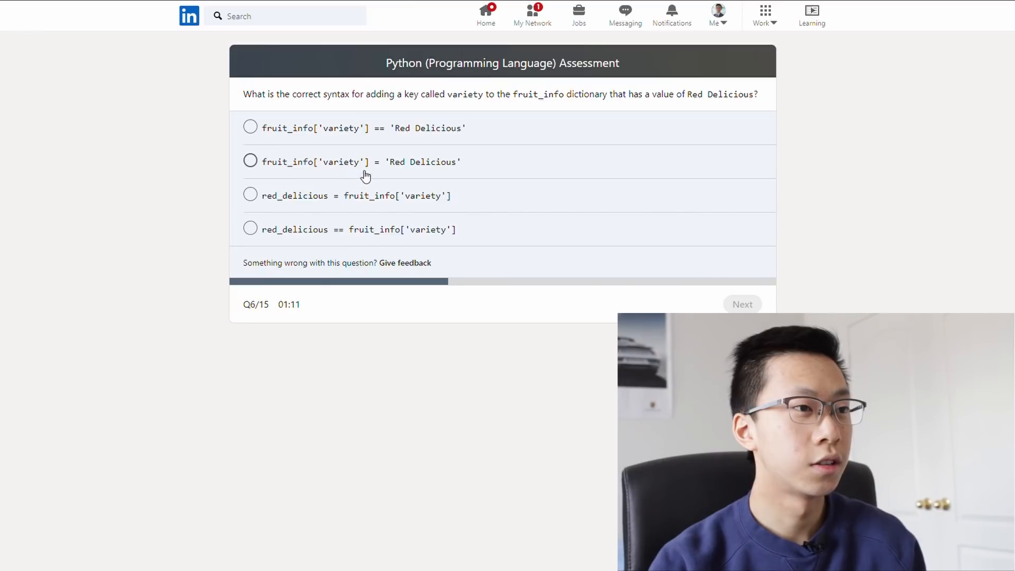
Choose fruit_info['variety'] = 'Red Delicious' on Q6 and submit it to reach Q7
left_click(250, 161)
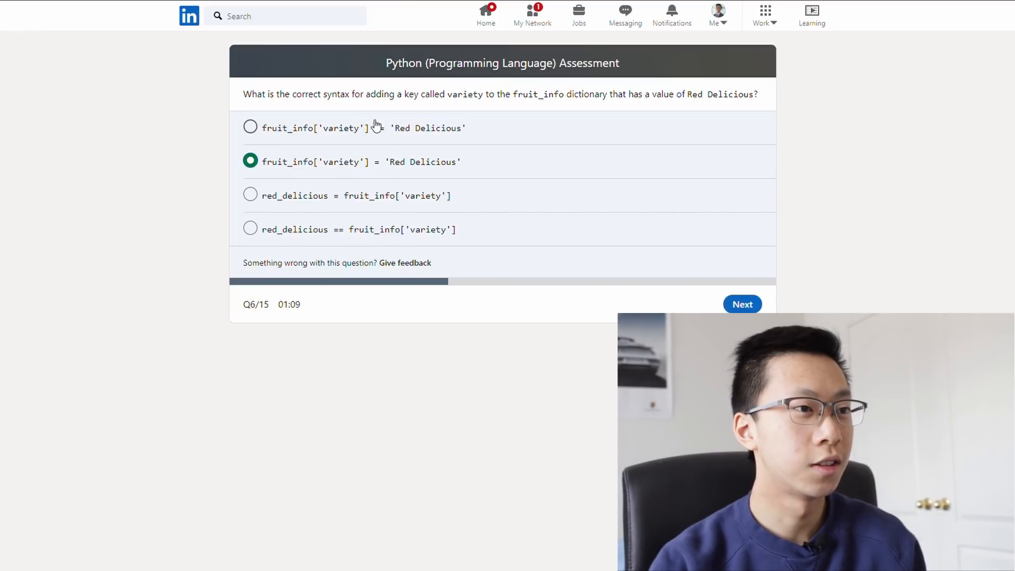
left_click(742, 304)
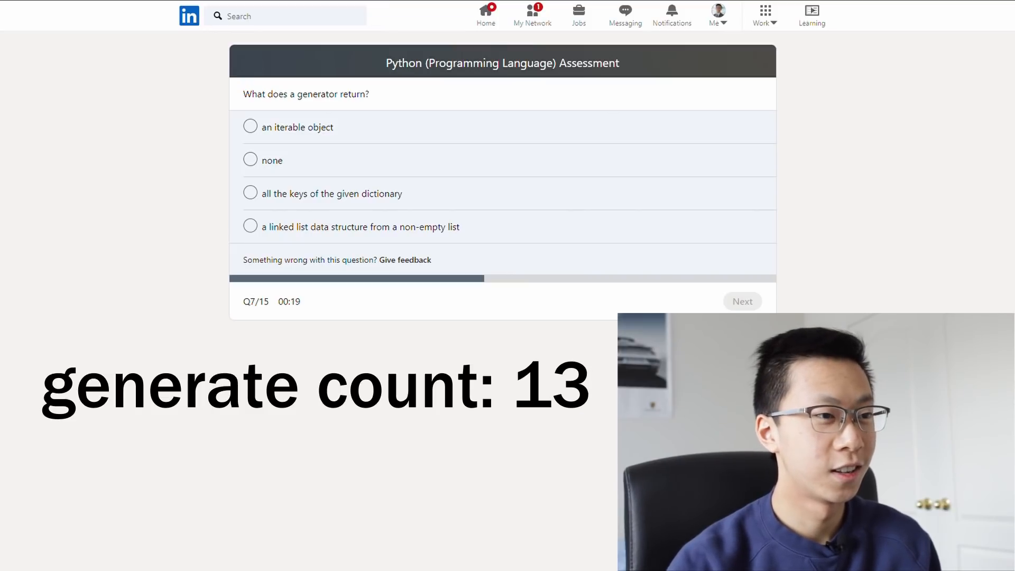
Answer the generator question with 'a linked list data structure from a non-empty list' and submit it
left_click(249, 226)
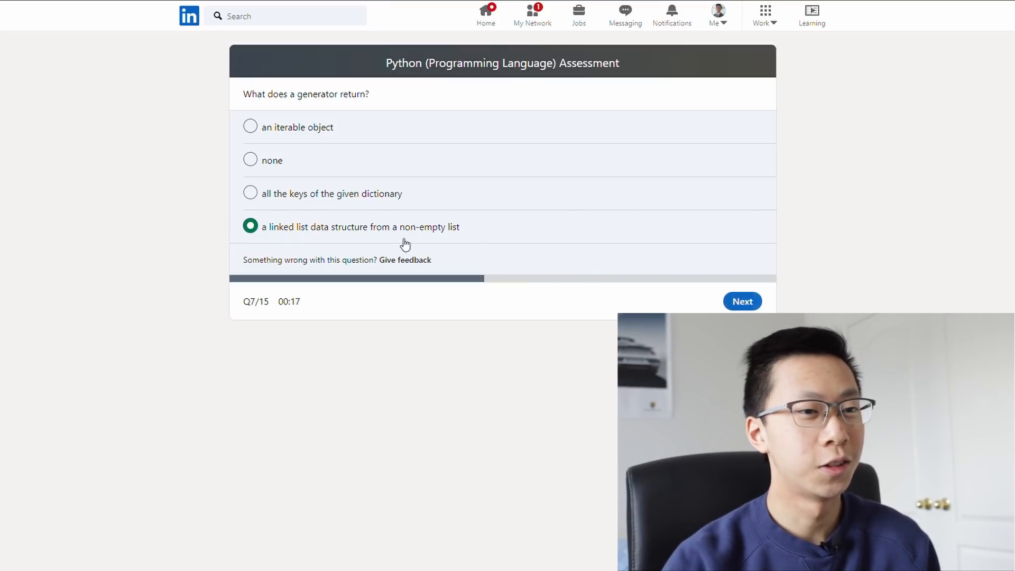
left_click(742, 300)
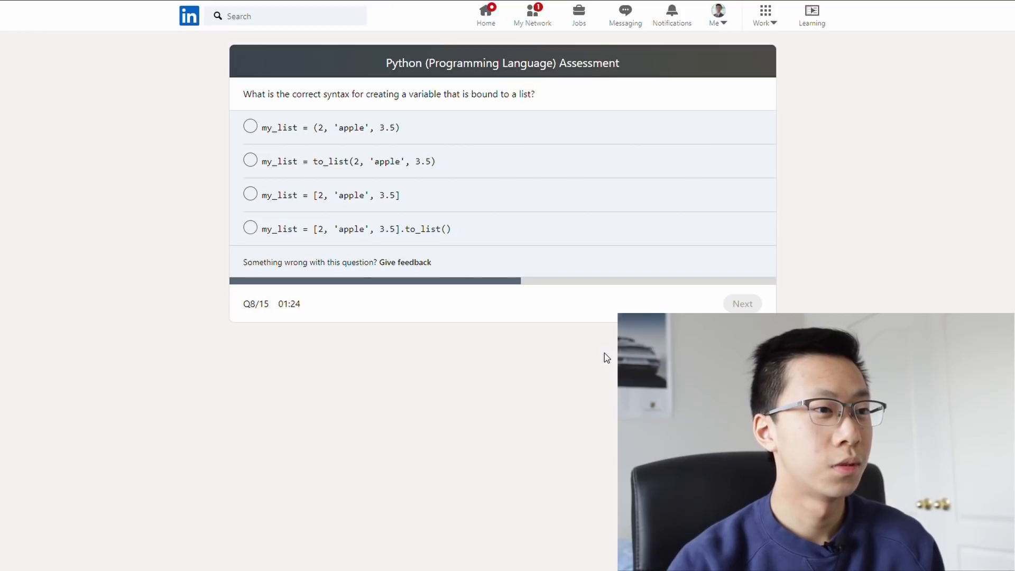
mouse_move(341, 237)
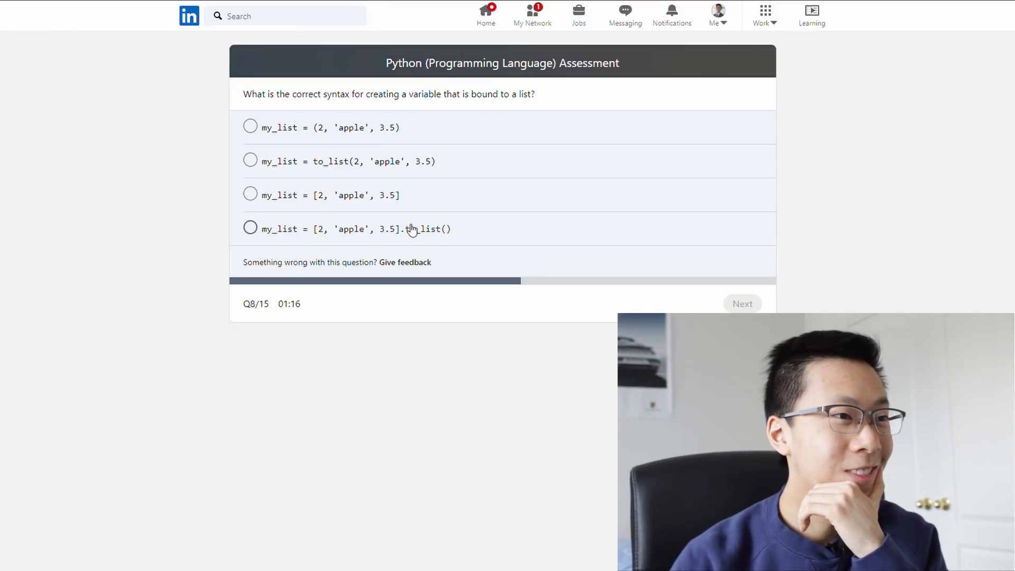
mouse_move(387, 131)
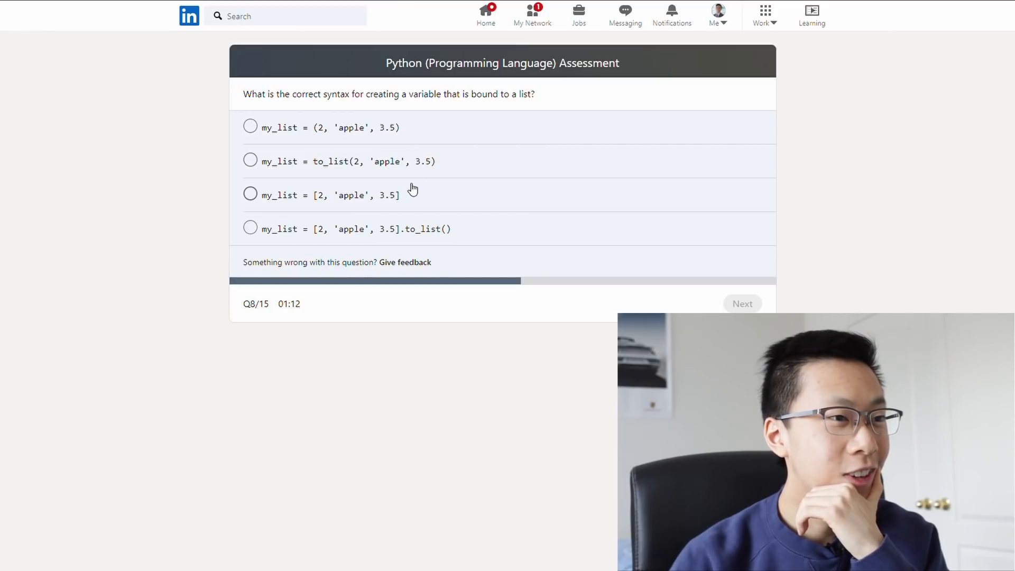
mouse_move(401, 207)
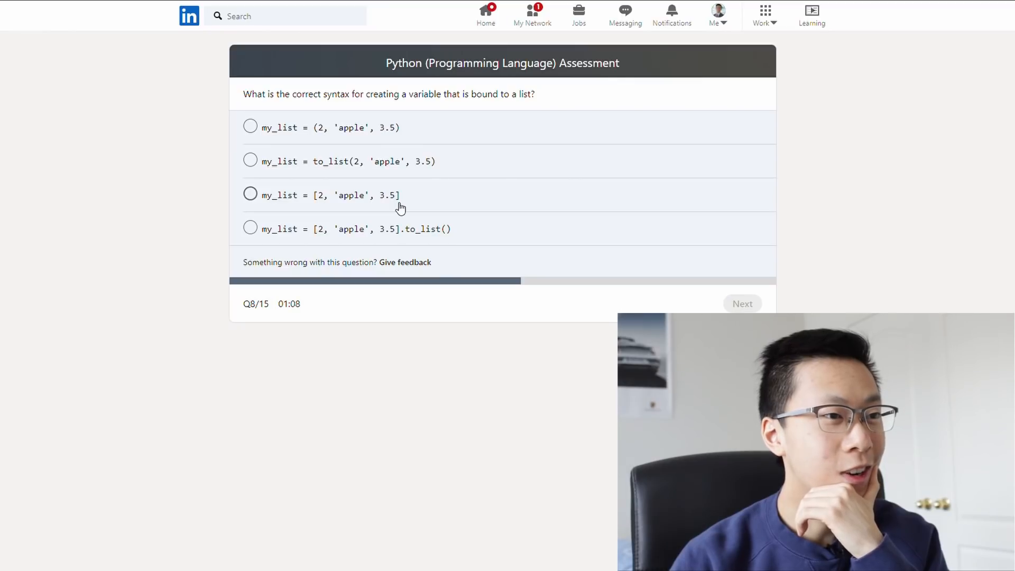
mouse_move(398, 196)
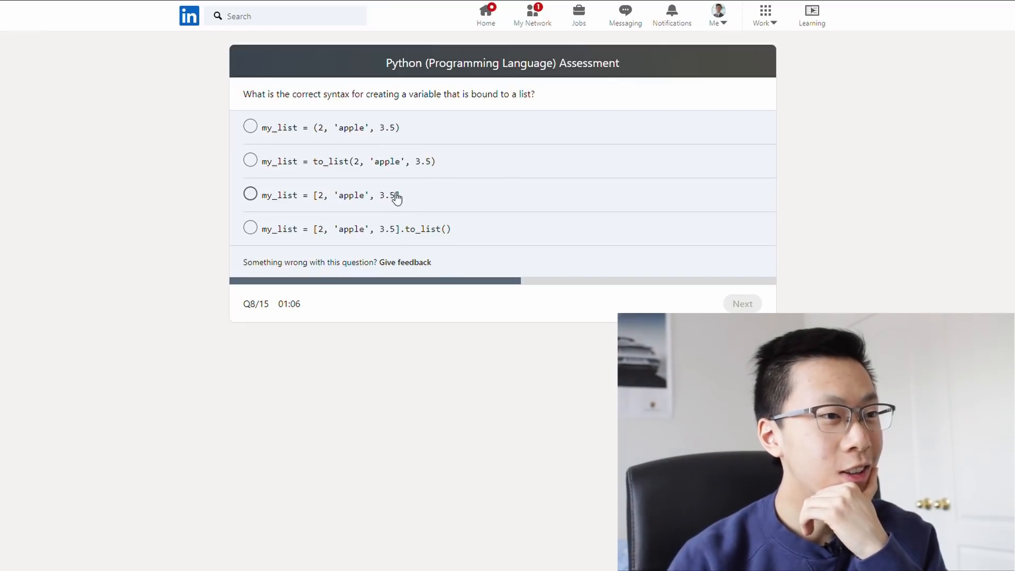
mouse_move(387, 198)
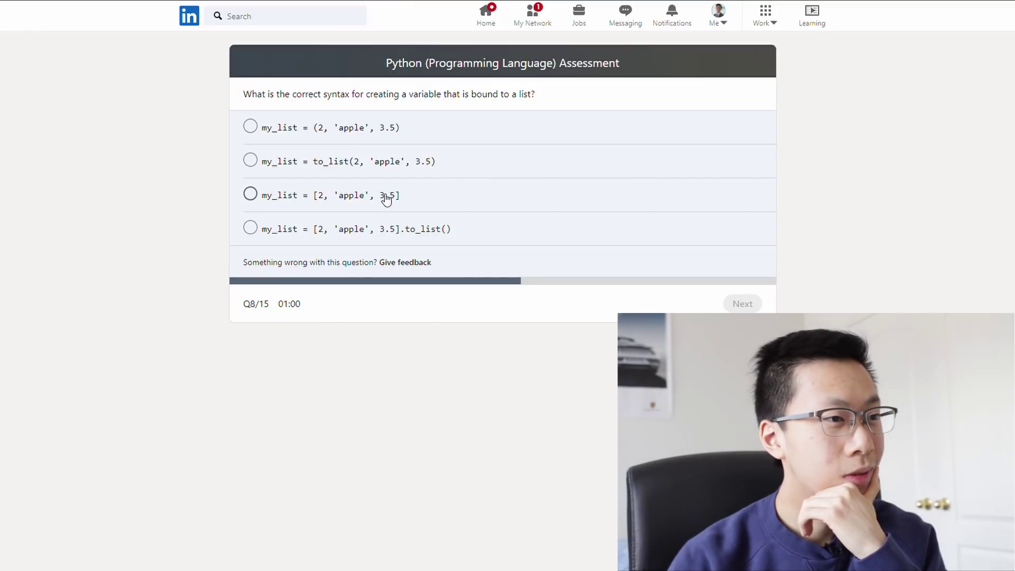
Choose my_list = [2, 'apple', 3.5] on Q8 and submit it
left_click(249, 193)
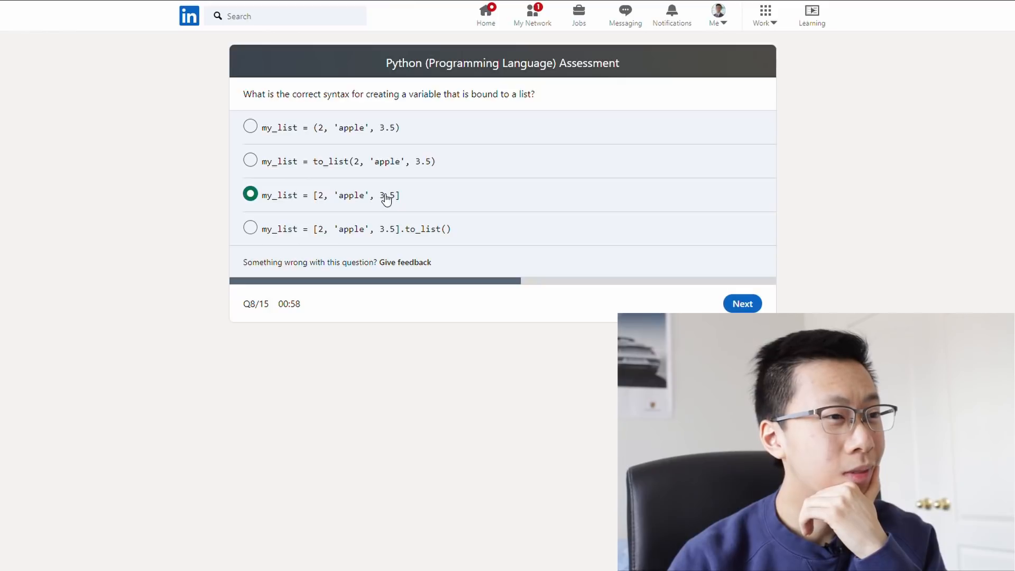
mouse_move(338, 170)
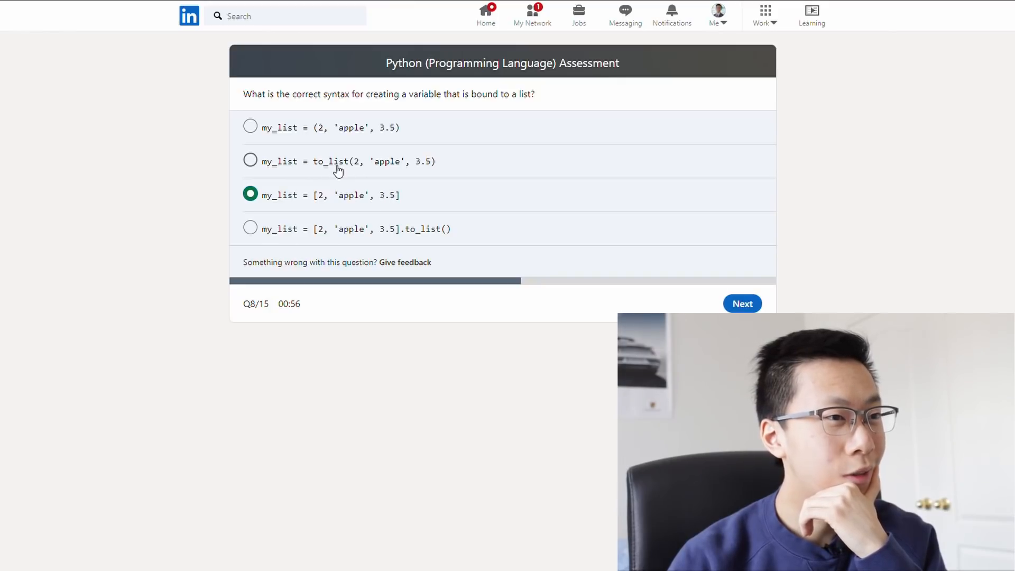
mouse_move(370, 204)
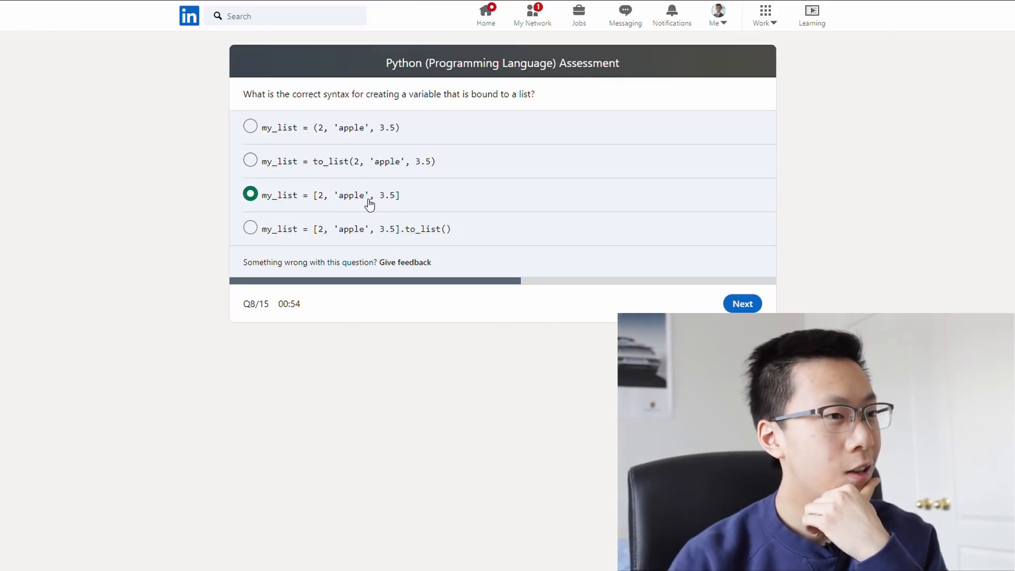
mouse_move(332, 205)
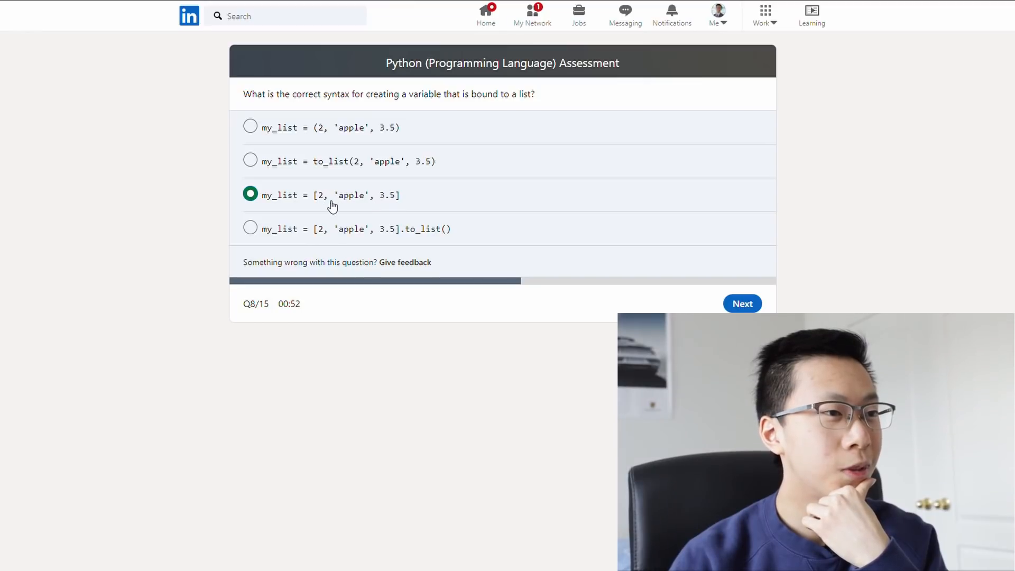
mouse_move(393, 204)
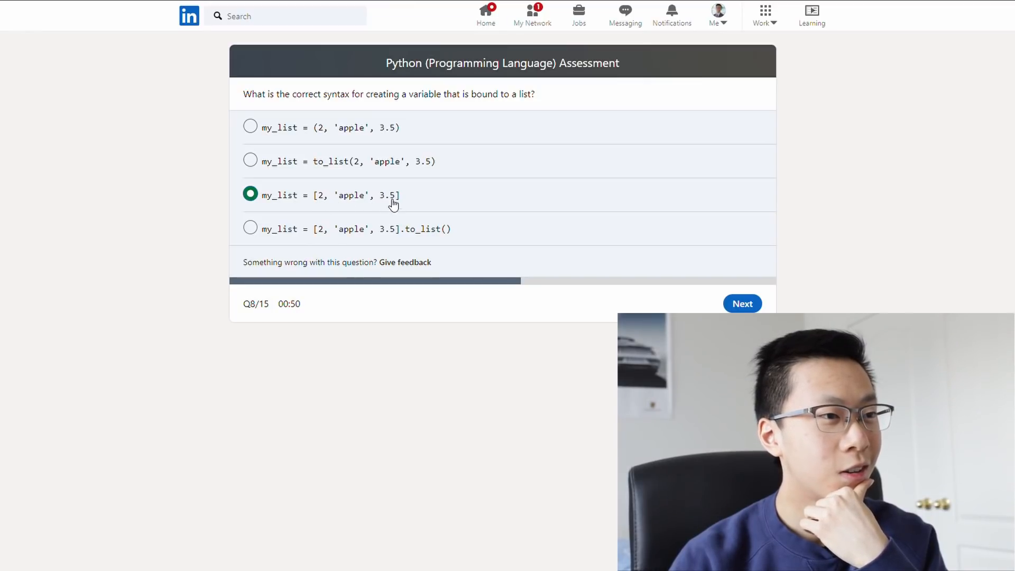
mouse_move(351, 201)
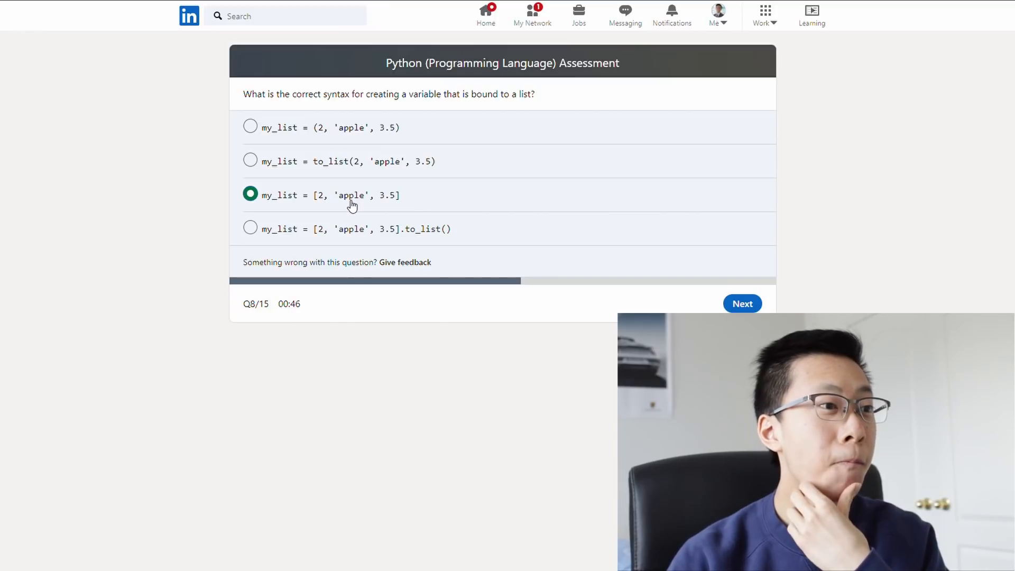
left_click(742, 303)
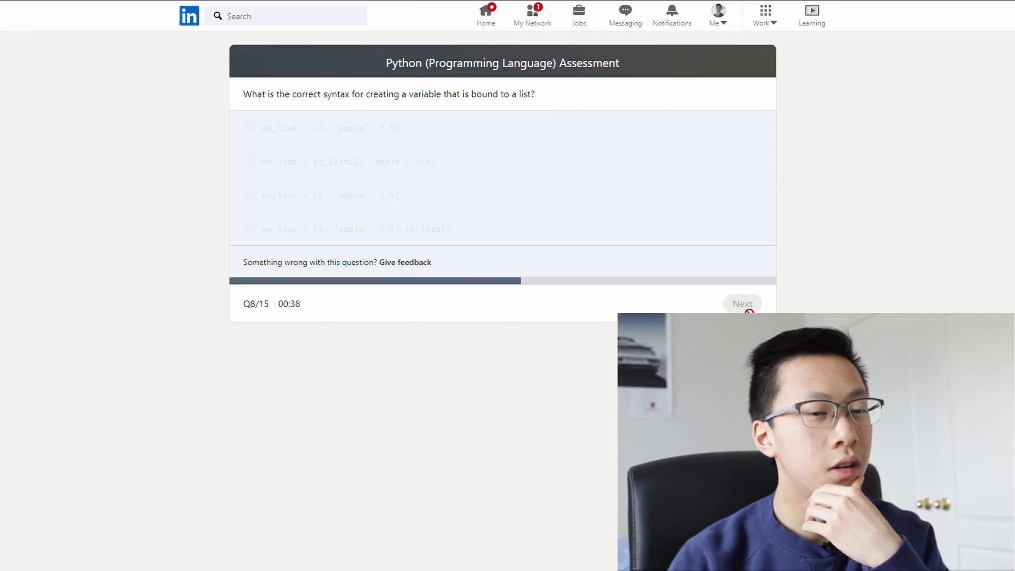
mouse_move(514, 265)
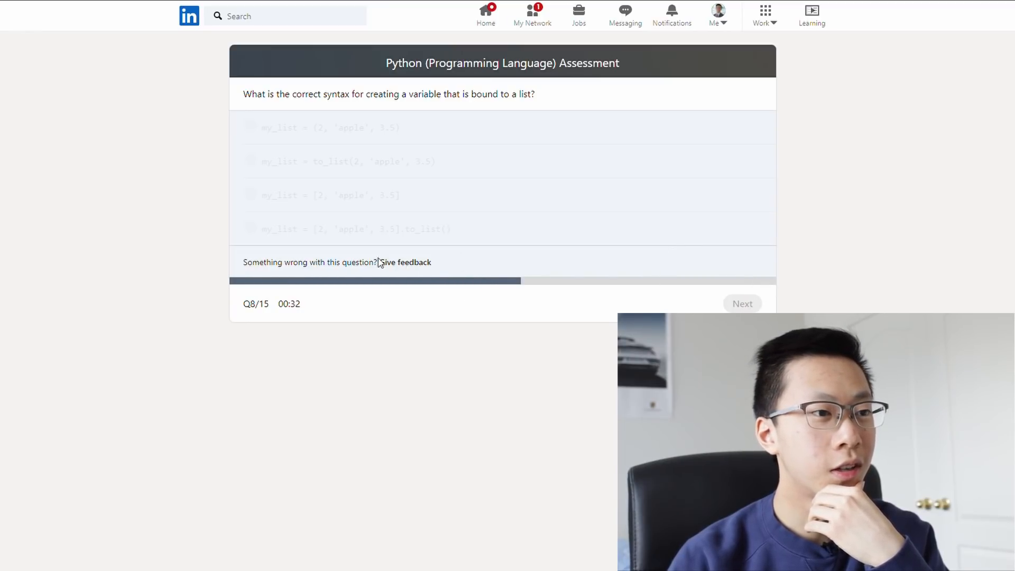
Report a Technical issues feedback on frozen Q8, typing 'i cant click next'
left_click(405, 262)
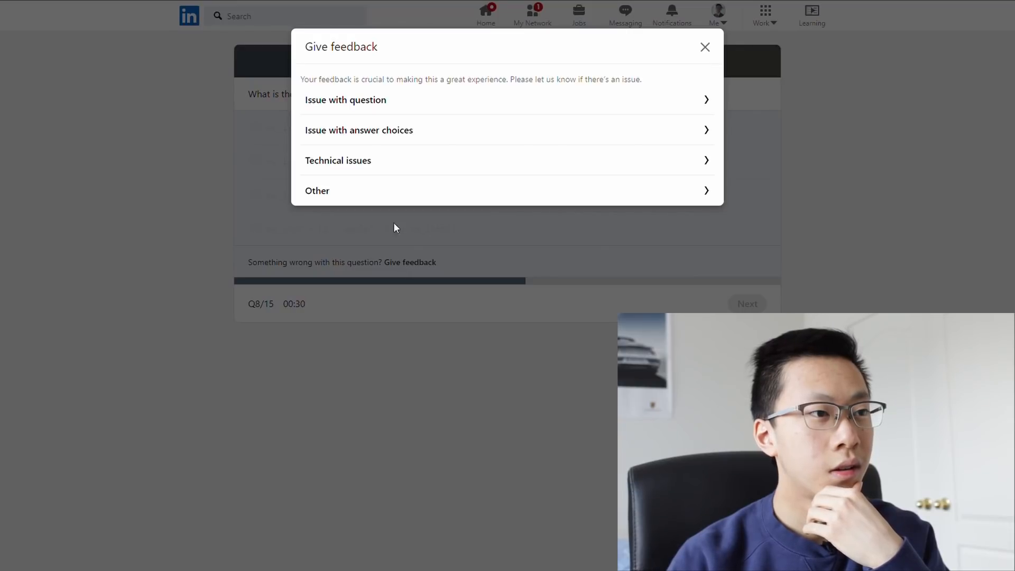
left_click(338, 161)
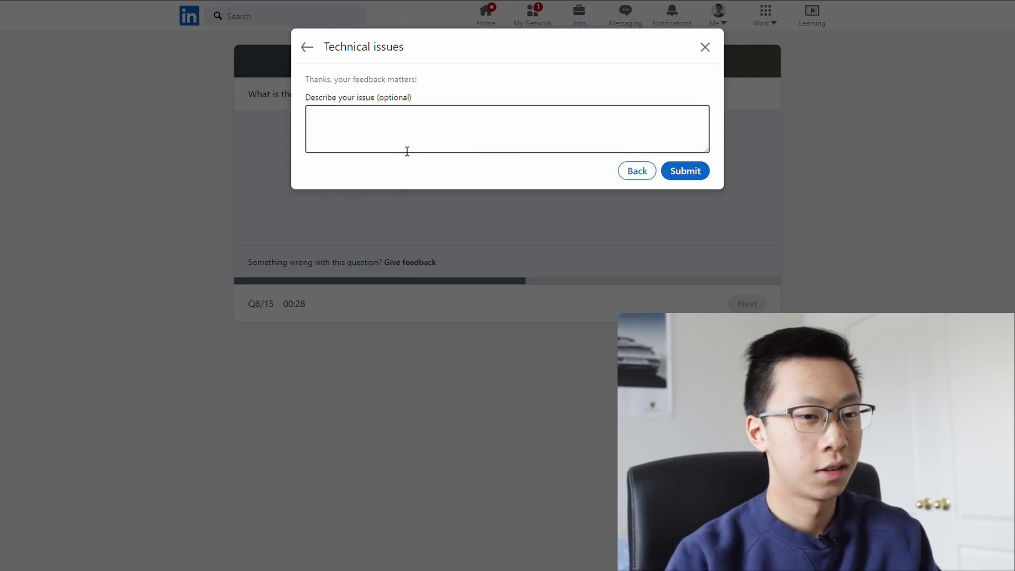
type("i cant click")
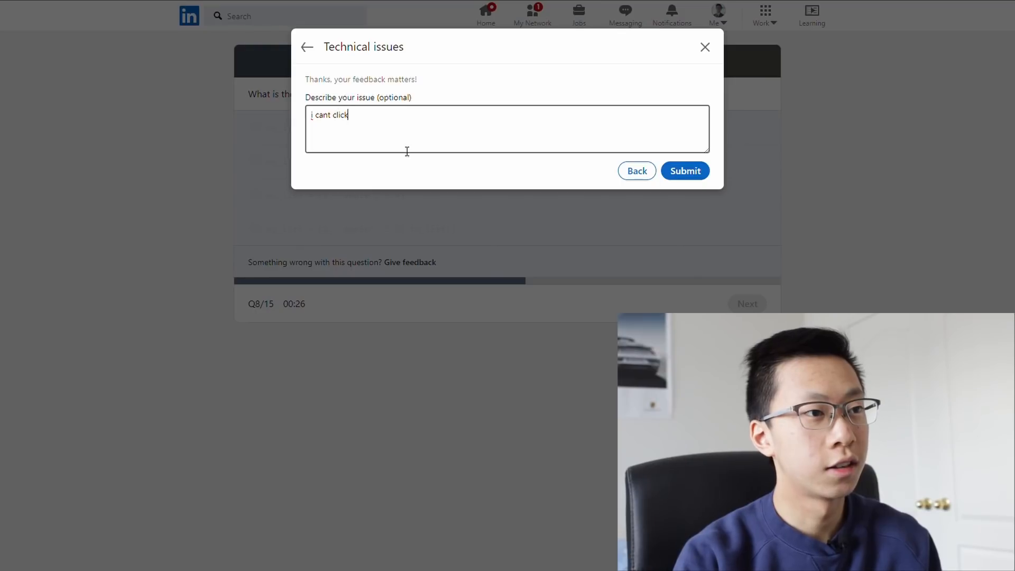
type("next")
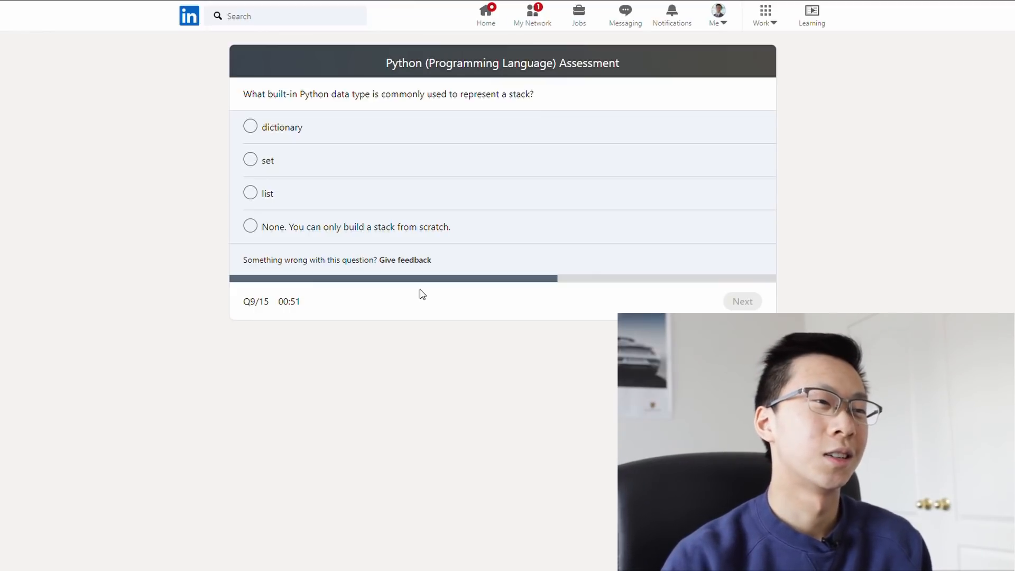
Answer the stack question with 'list' and advance to question 10
left_click(249, 192)
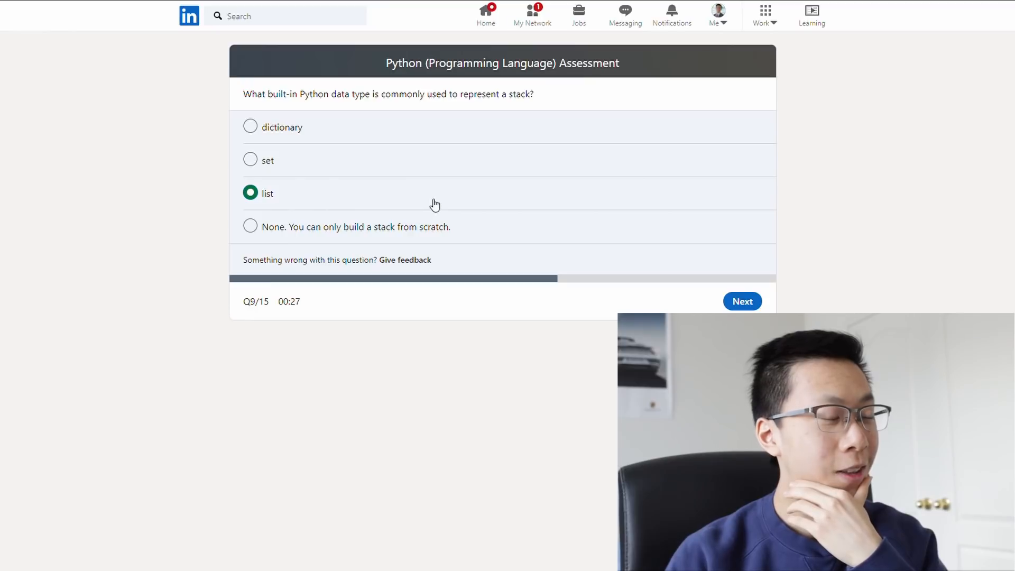
mouse_move(577, 209)
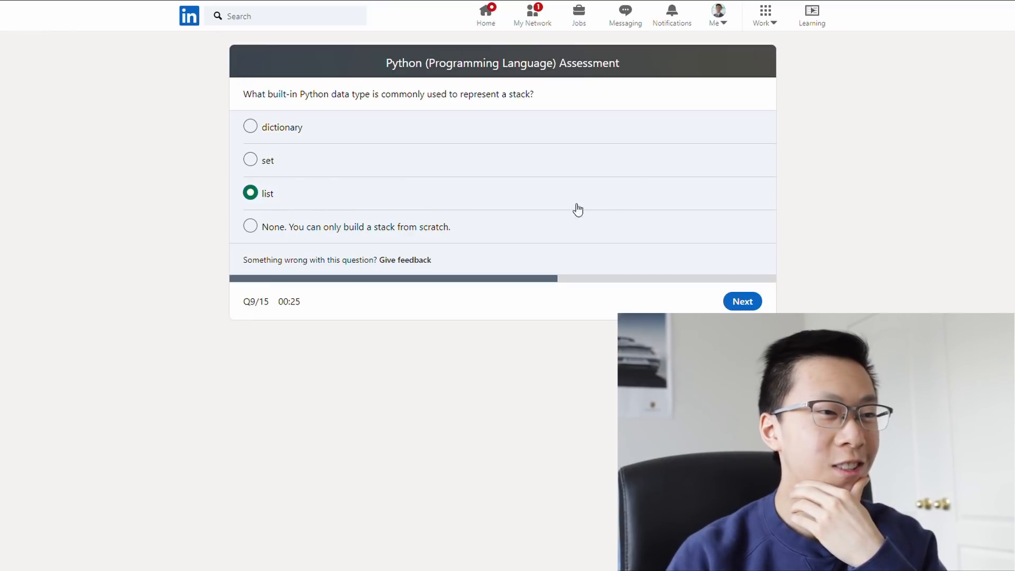
left_click(742, 301)
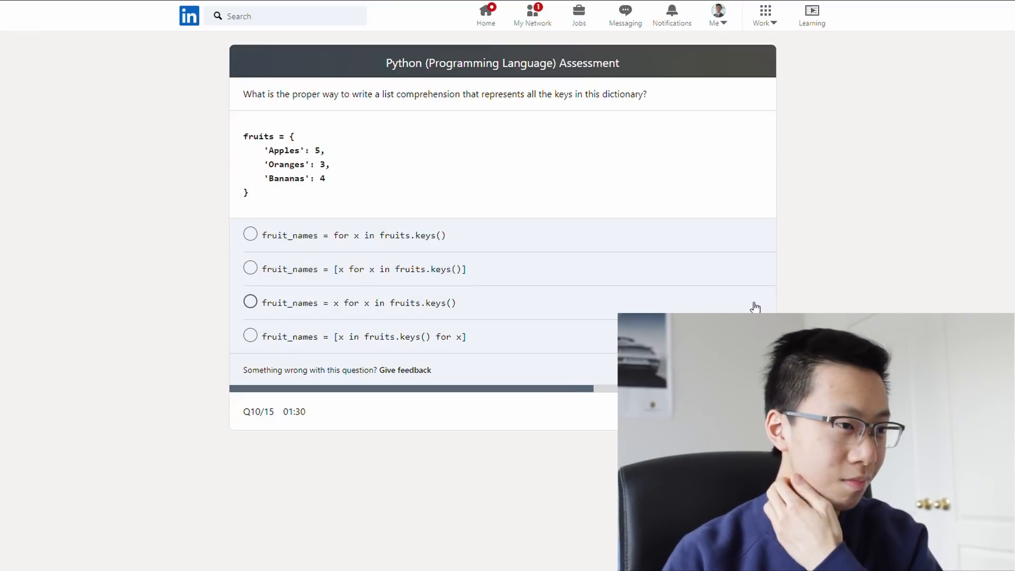
mouse_move(739, 293)
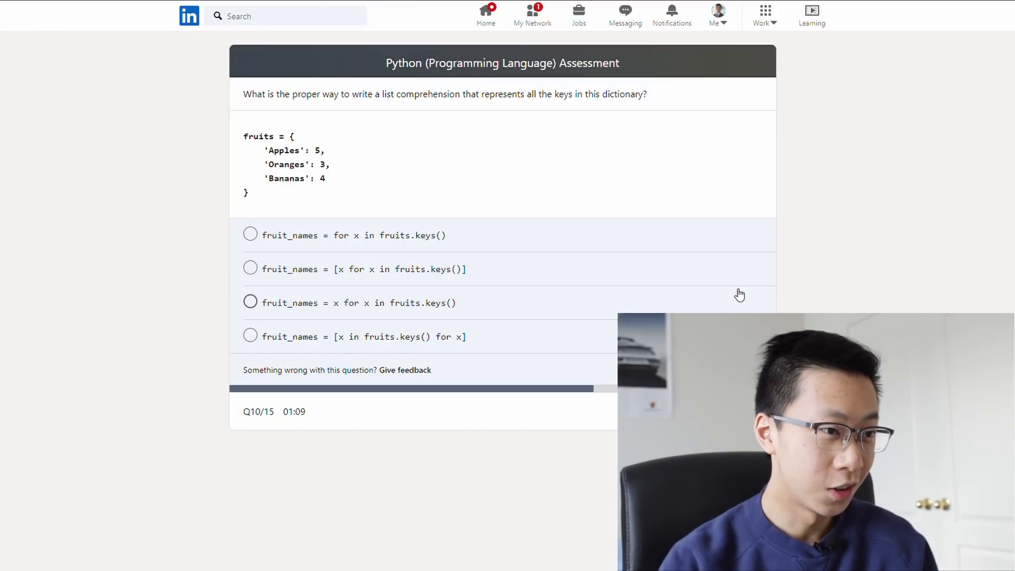
mouse_move(366, 278)
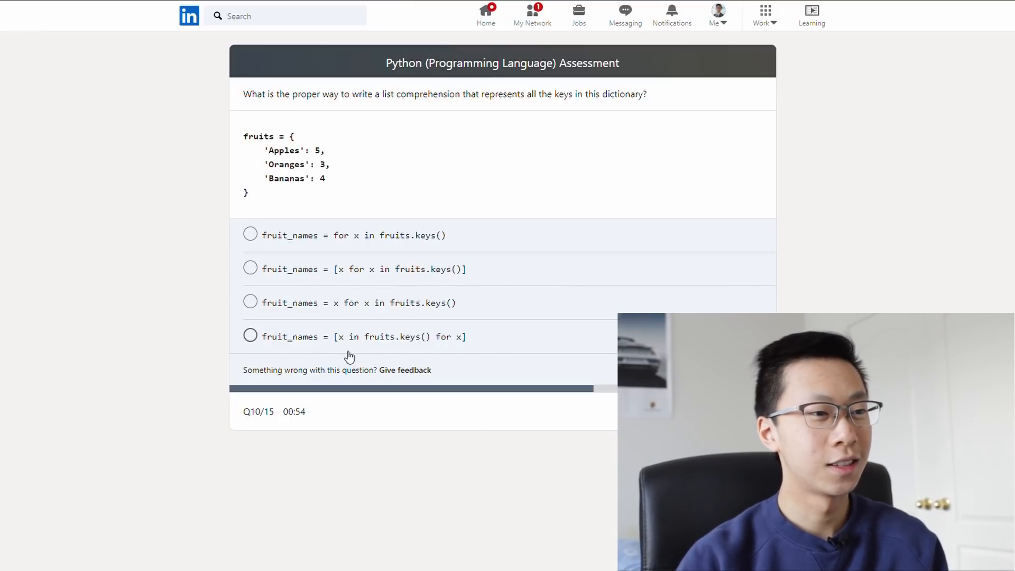
mouse_move(452, 349)
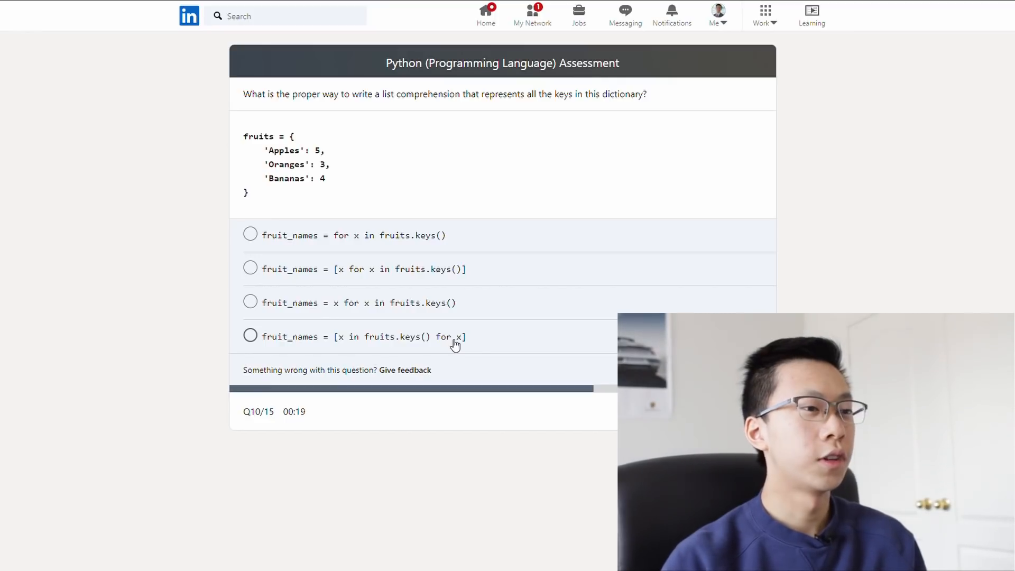
Choose 'fruit_names = [x for x in fruits.keys()]' for the dictionary-keys question
left_click(249, 268)
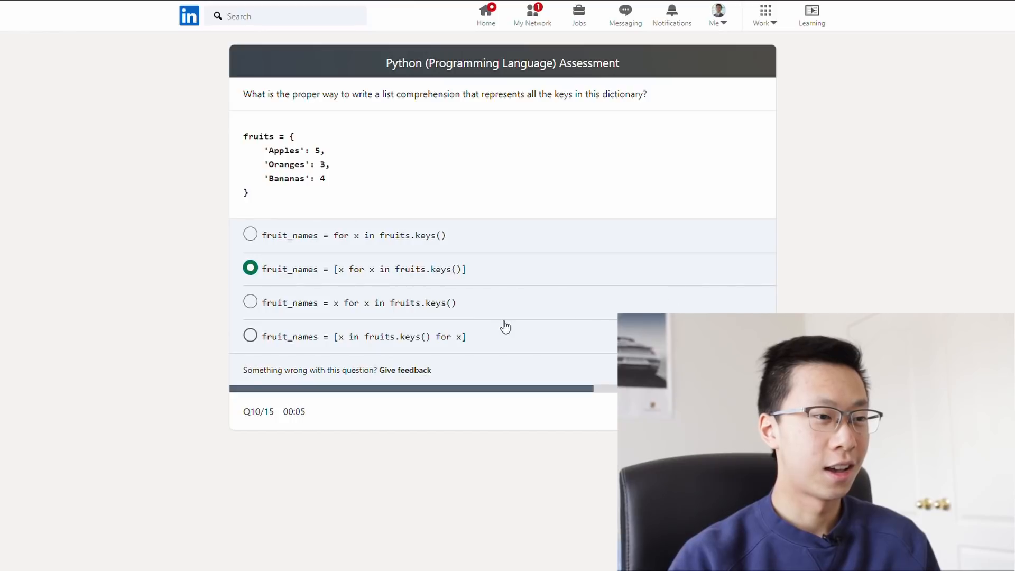
mouse_move(496, 340)
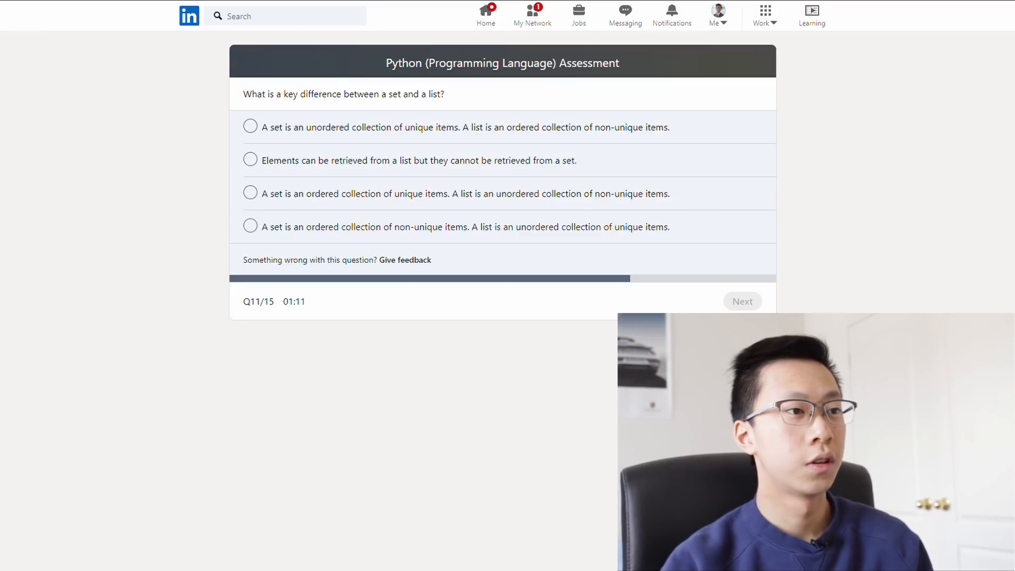
Answer that sets are unordered and unique while lists are ordered and non-unique, then submit
left_click(249, 126)
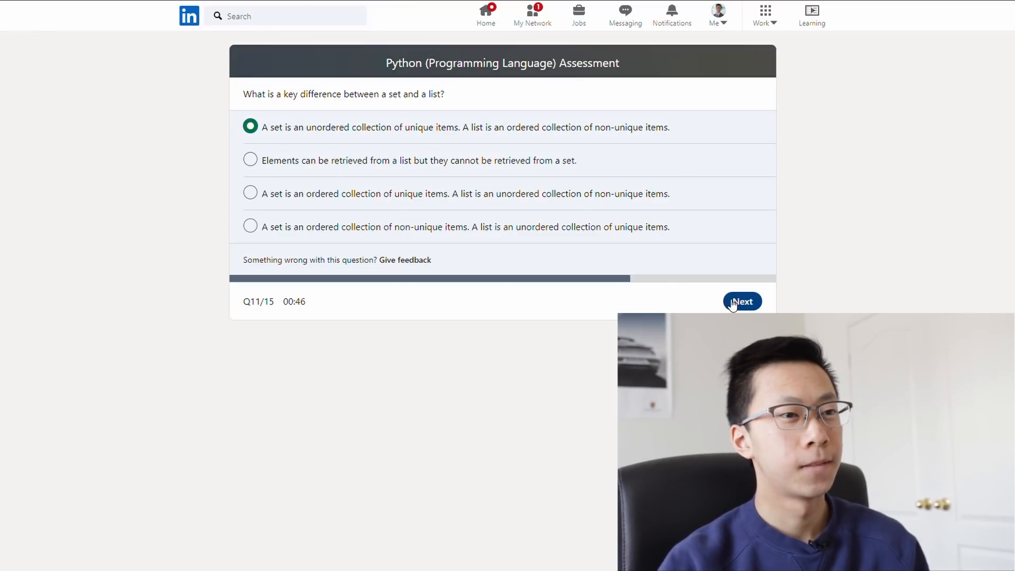
left_click(742, 300)
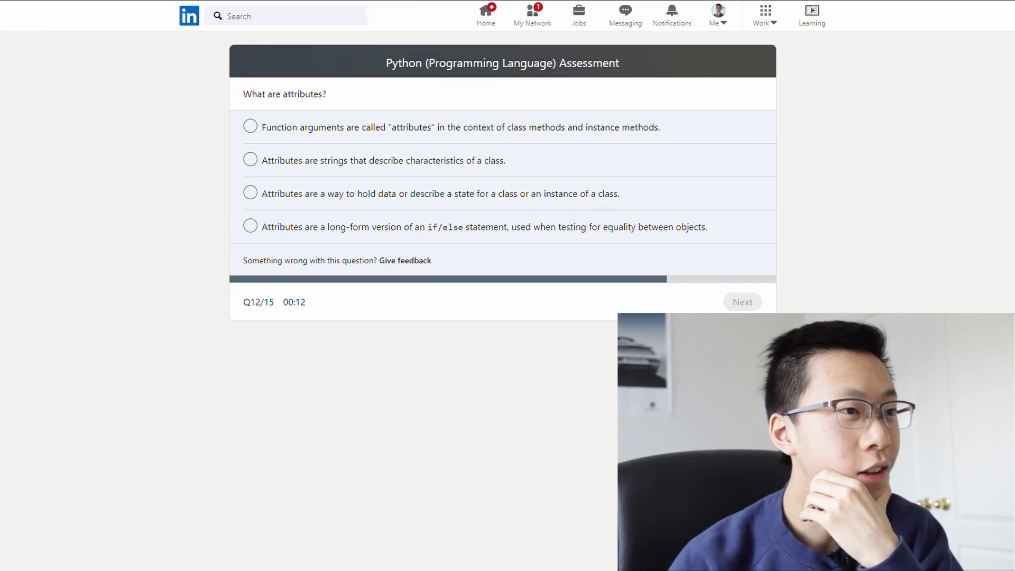
Pick the function-arguments answer for the attributes question and move on after time expires
left_click(249, 127)
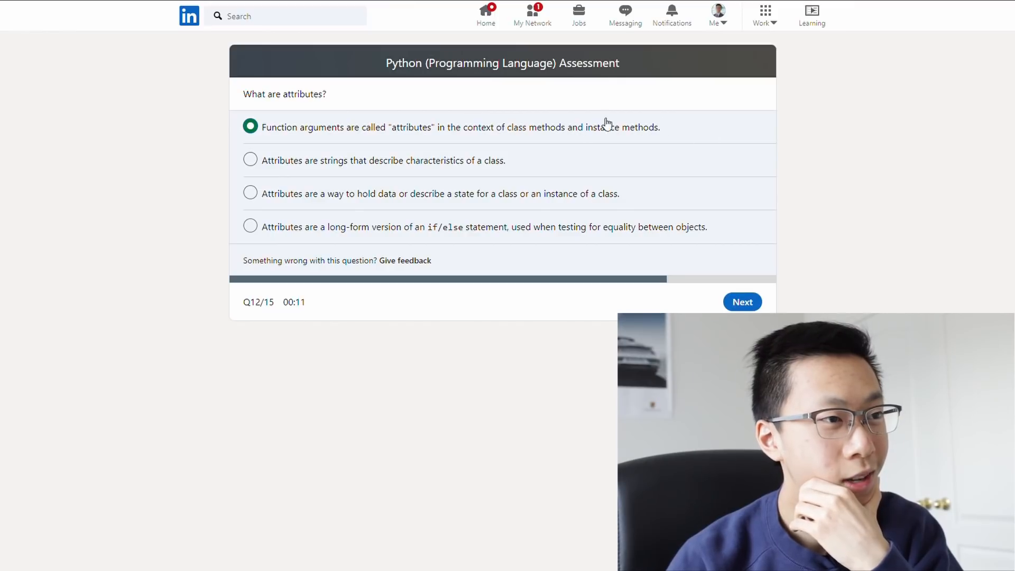
mouse_move(580, 128)
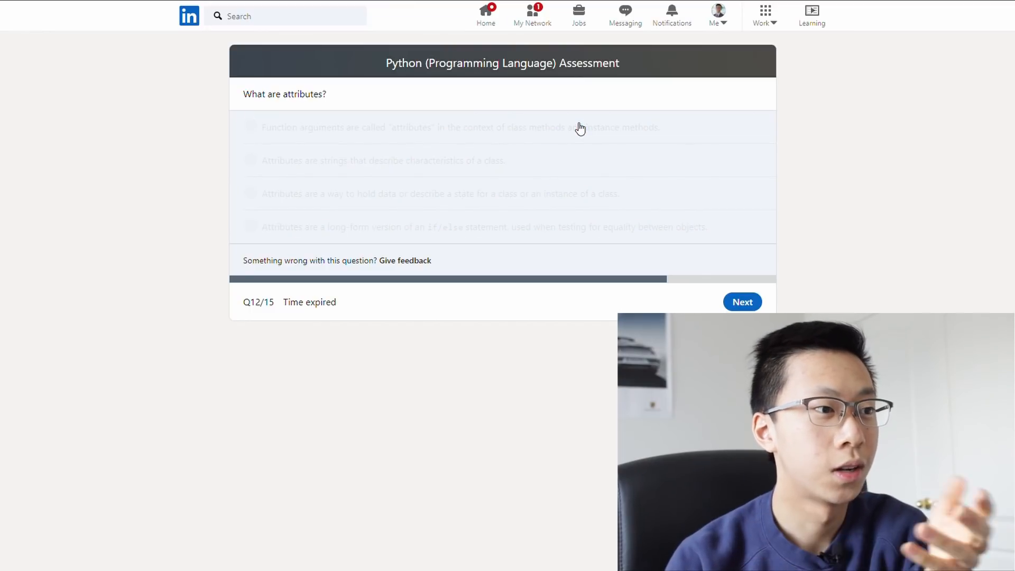
left_click(742, 302)
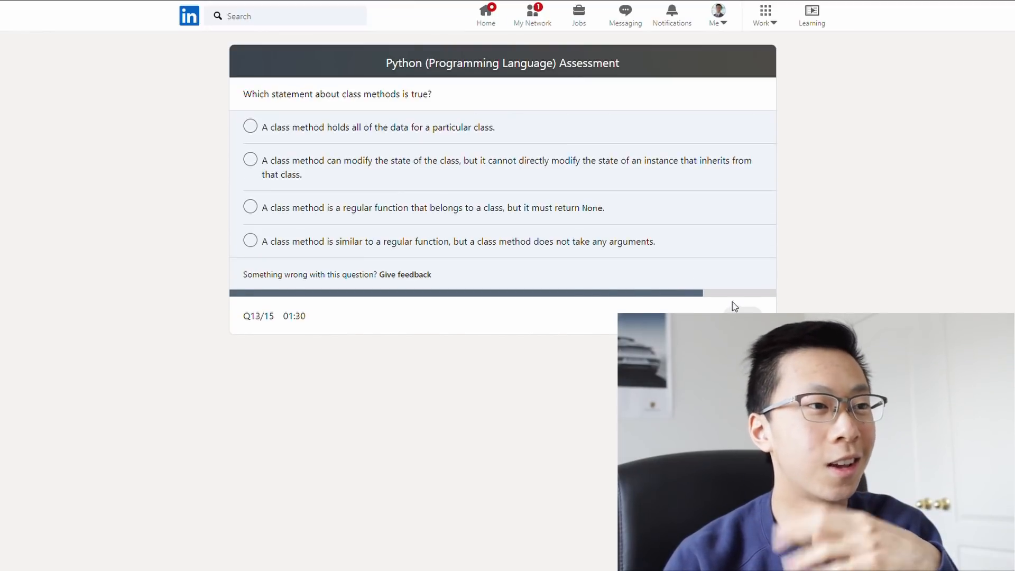
mouse_move(524, 317)
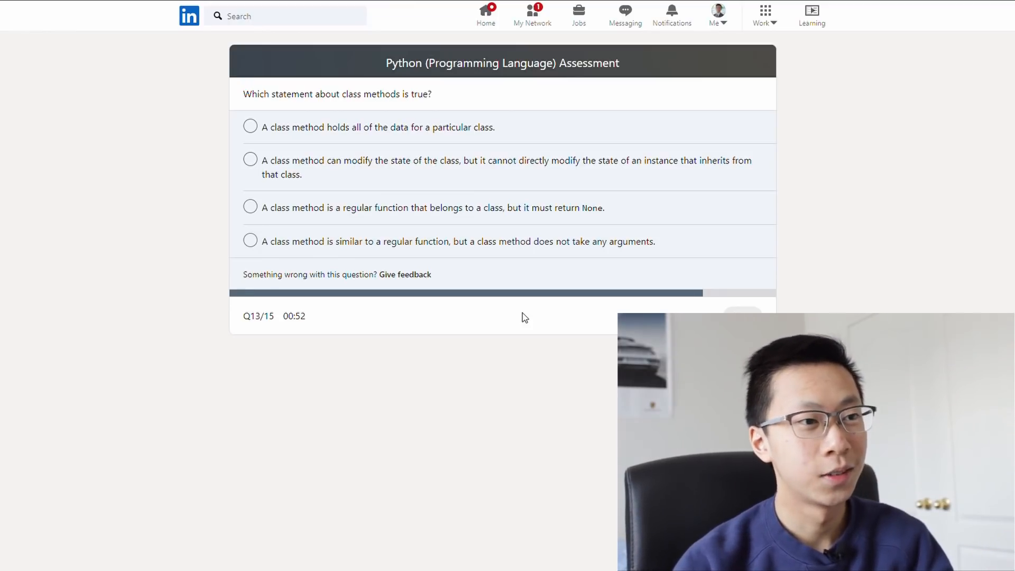
Choose an answer to the class methods question so question 14 appears
left_click(250, 158)
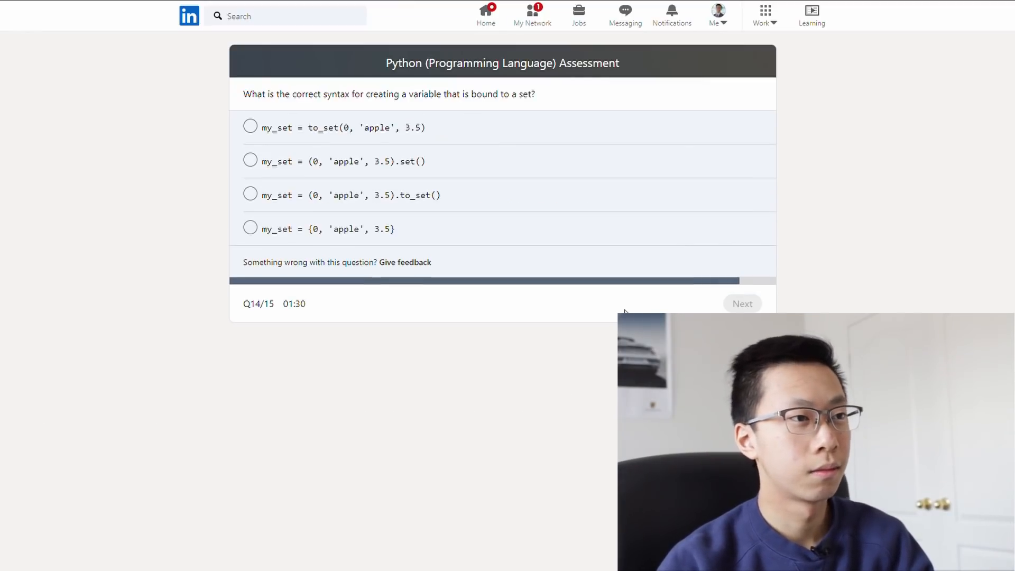
mouse_move(601, 316)
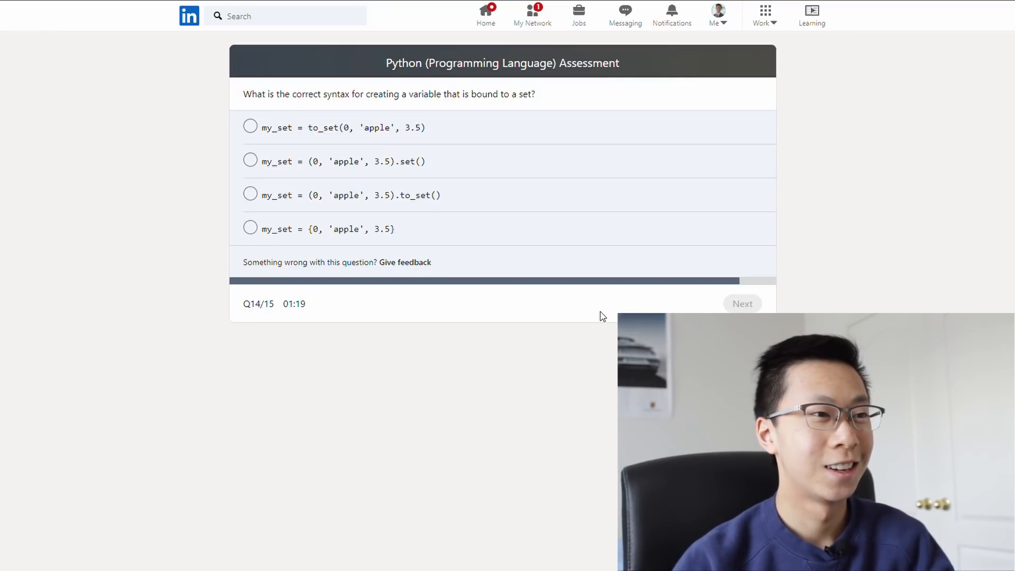
mouse_move(311, 186)
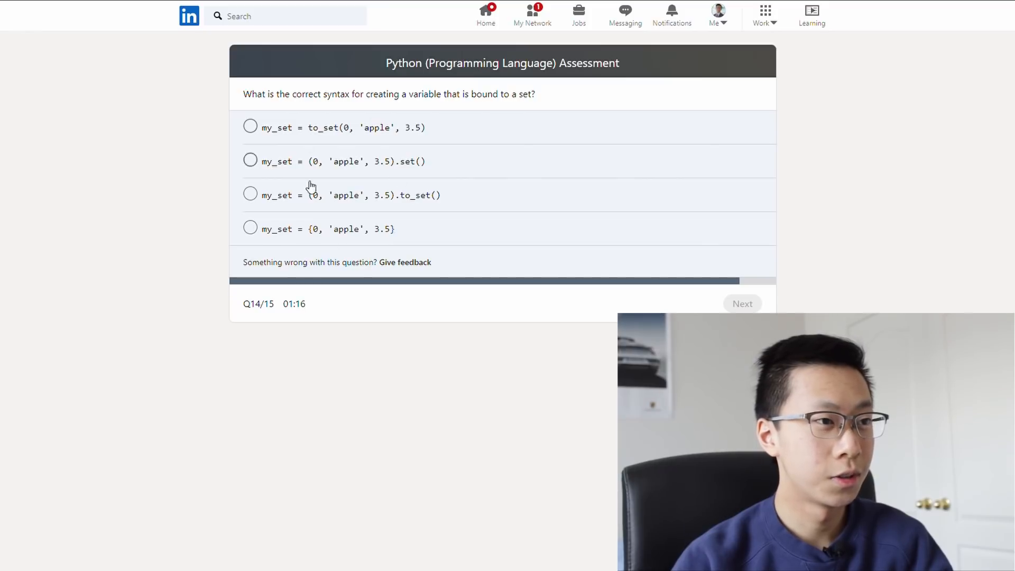
mouse_move(349, 134)
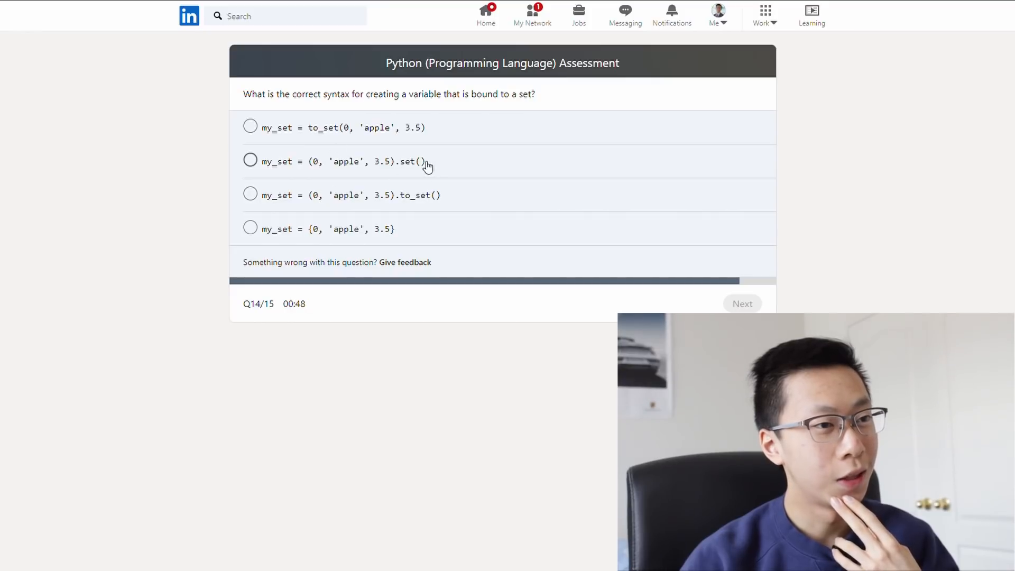
mouse_move(441, 209)
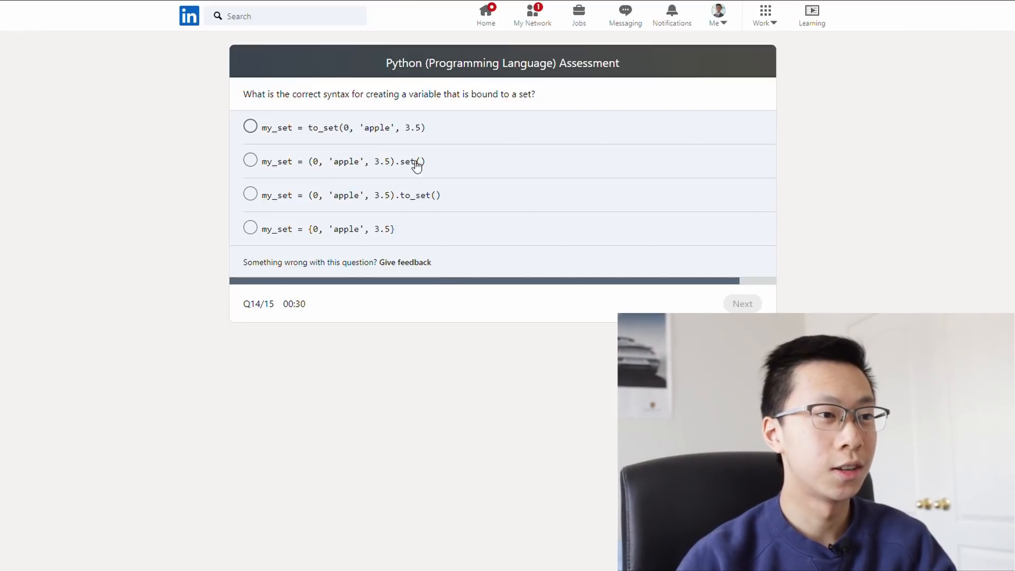
Answer the set syntax question with my_set = (0, 'apple', 3.5).to_set() and submit
left_click(250, 195)
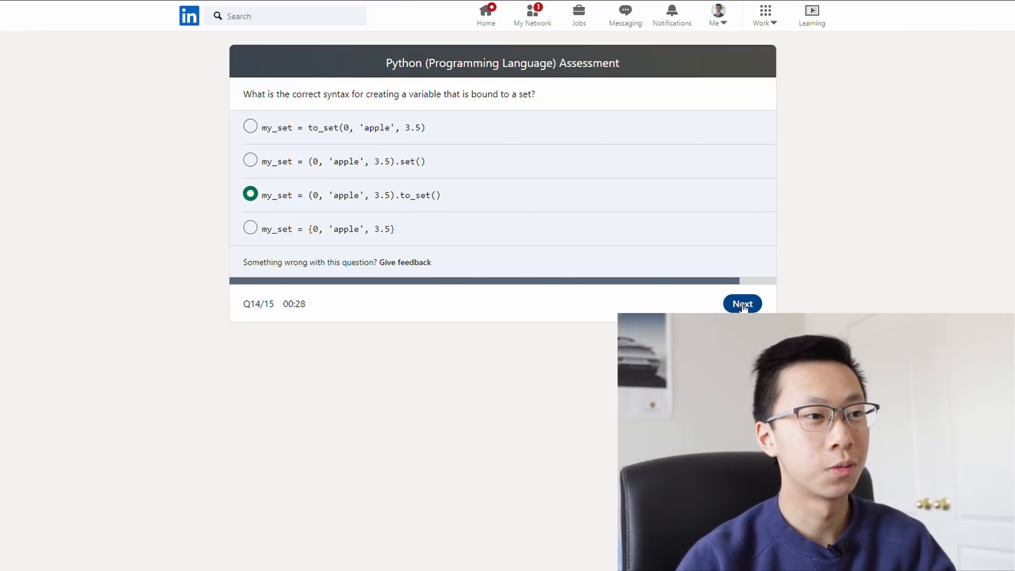
left_click(742, 302)
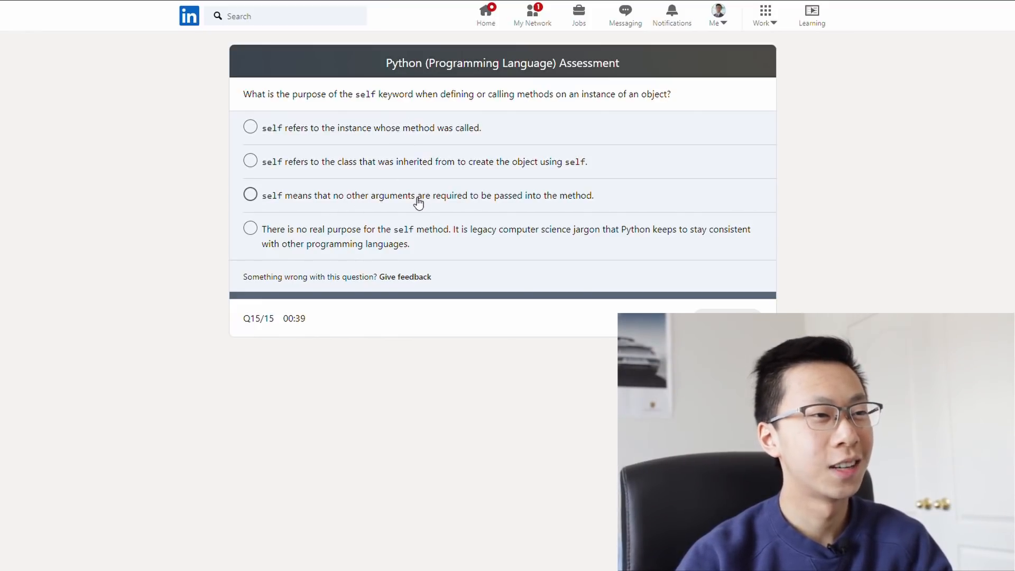
mouse_move(407, 171)
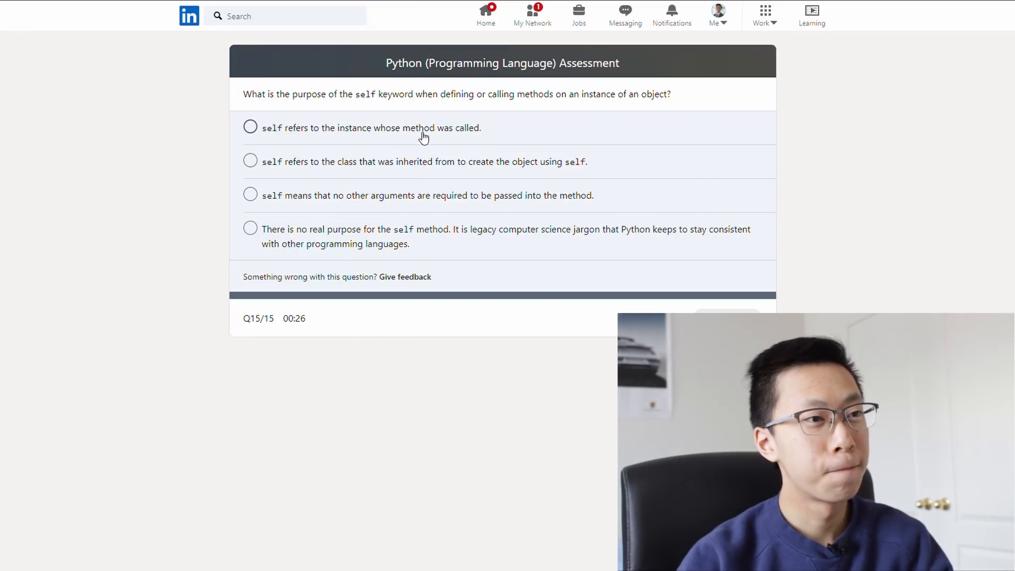
Choose 'self refers to the instance whose method was called' on the final question
left_click(250, 126)
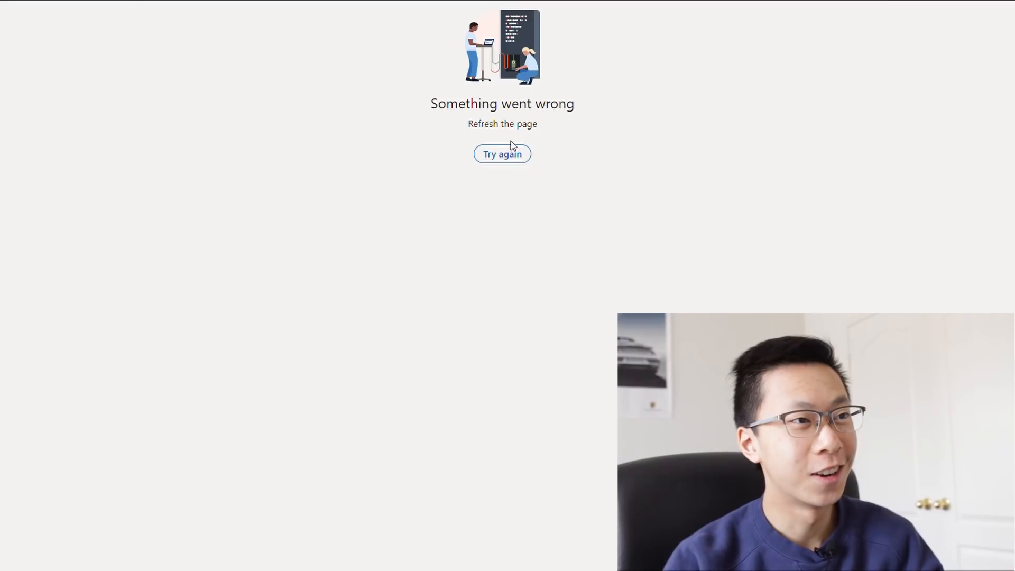
mouse_move(505, 207)
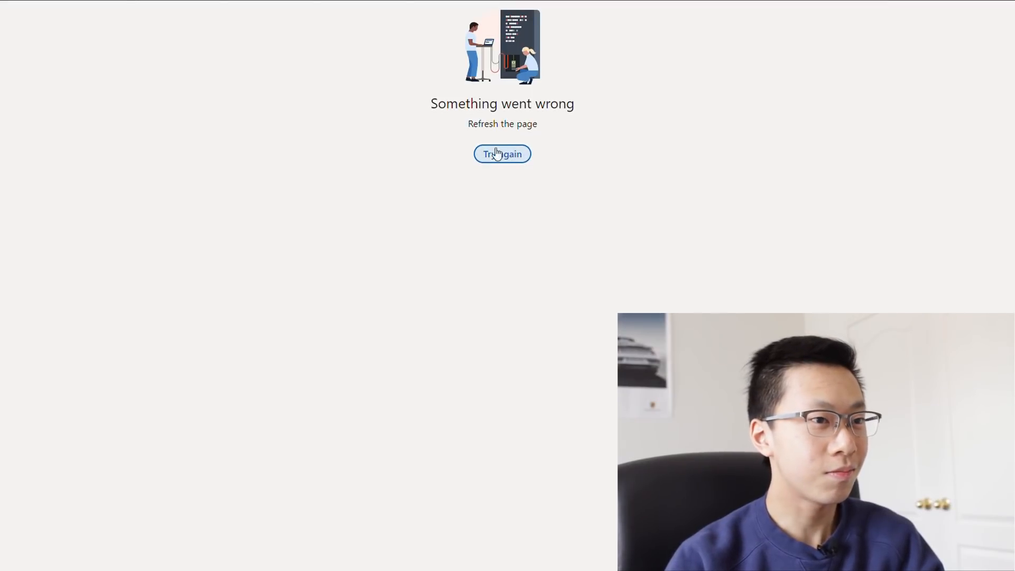
mouse_move(522, 169)
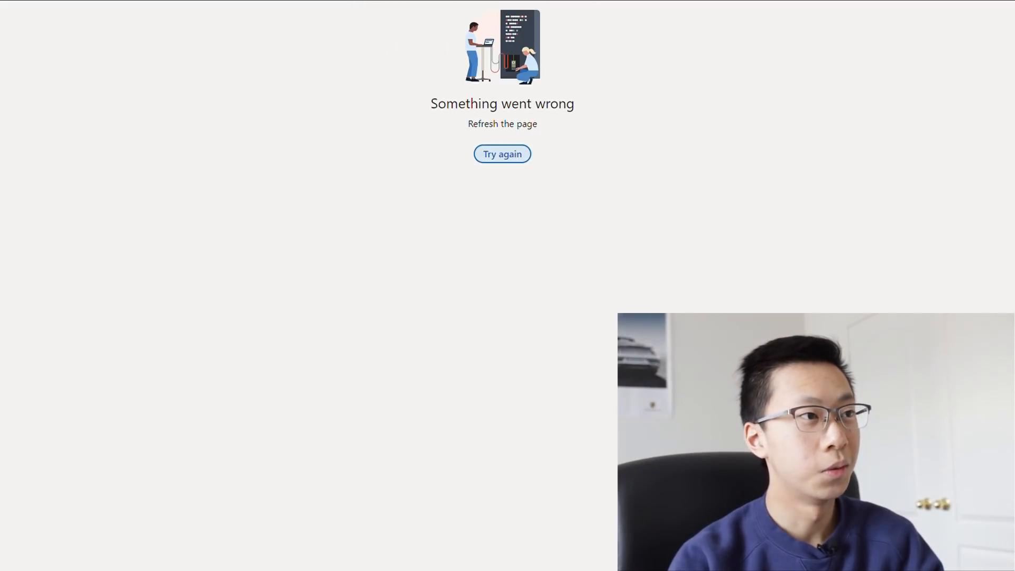
Retry from the 'Something went wrong' page so the assessment restarts at question 1 of 15
left_click(502, 155)
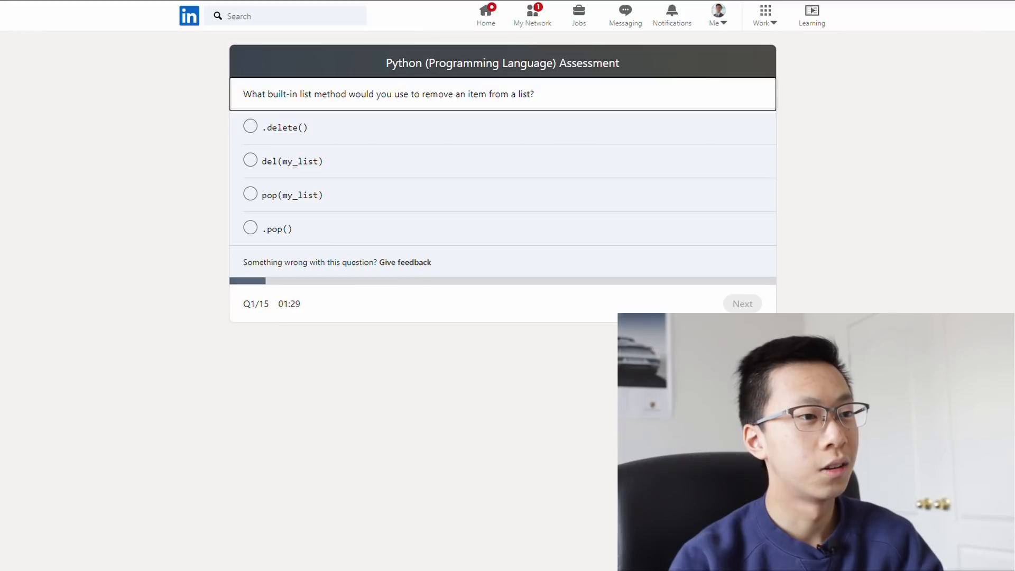